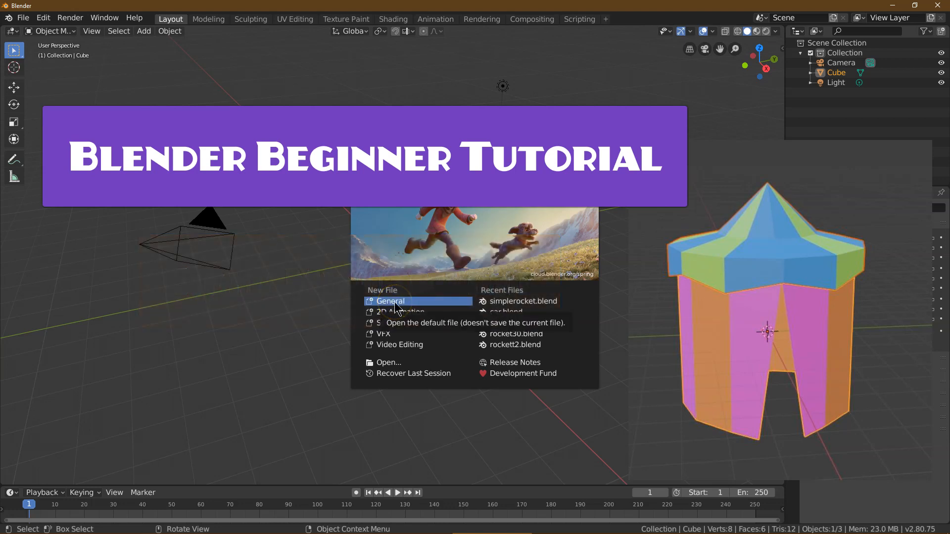
Replace the default cube with a 12-sided cylinder, radius 3 m, depth 5 m, and edit it
click(390, 301)
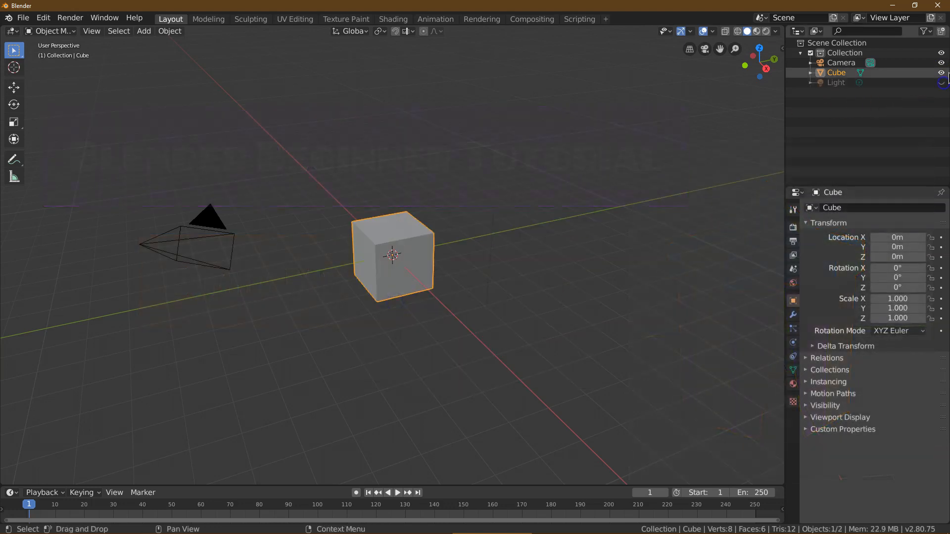
click(169, 31)
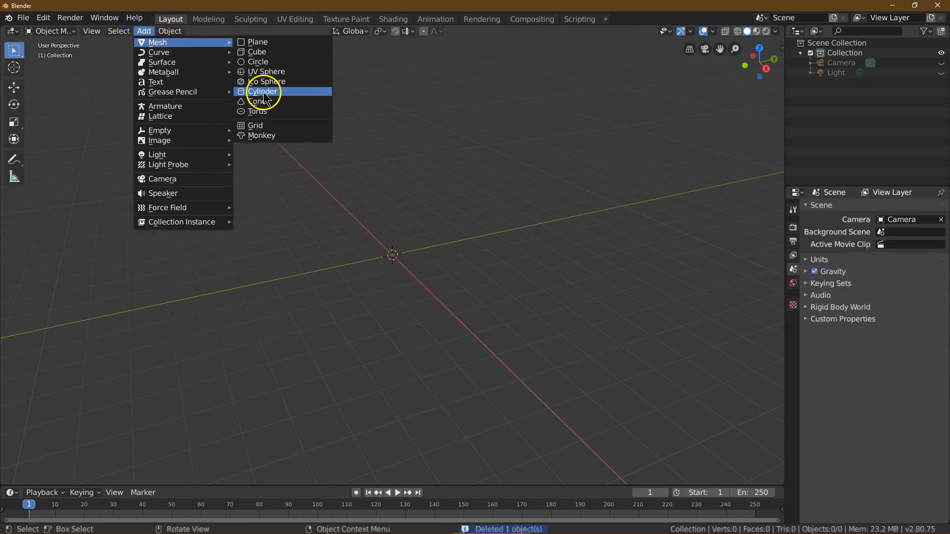
click(262, 92)
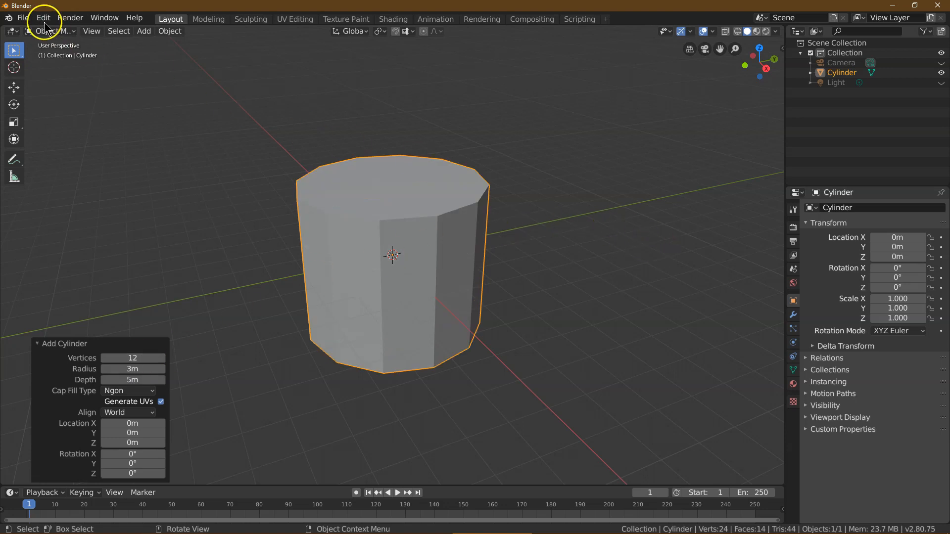
key(Tab)
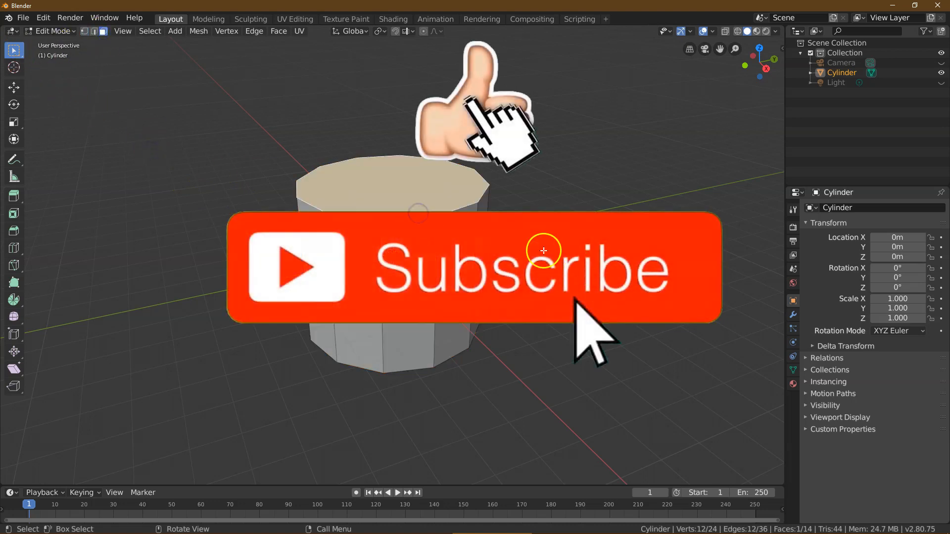
Duplicate the cylinder's top face and raise the copy 0.6 m along Z
click(198, 31)
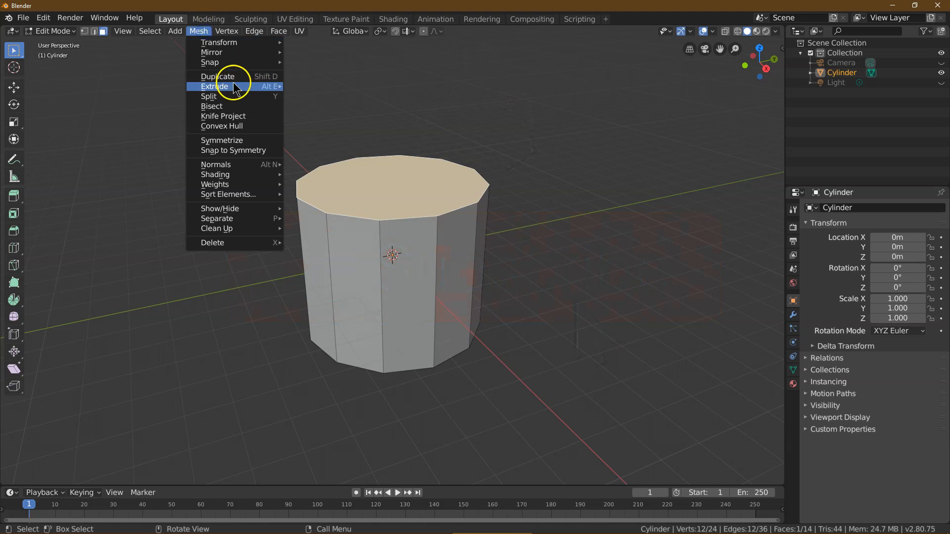
click(218, 76)
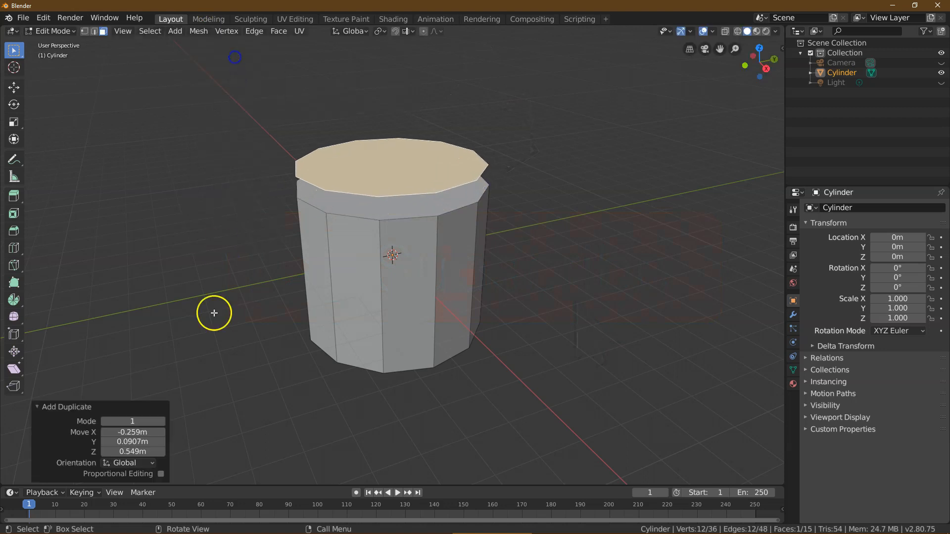
click(132, 441)
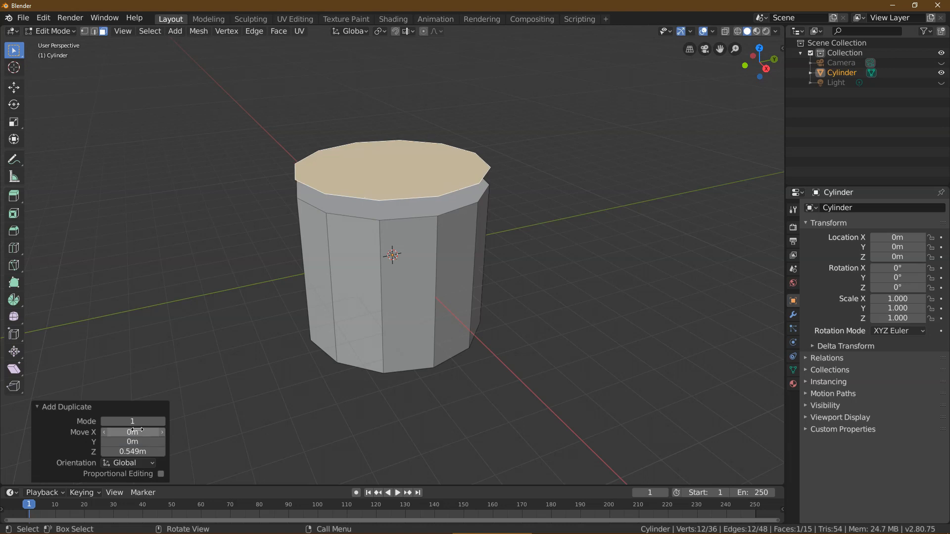
click(131, 452)
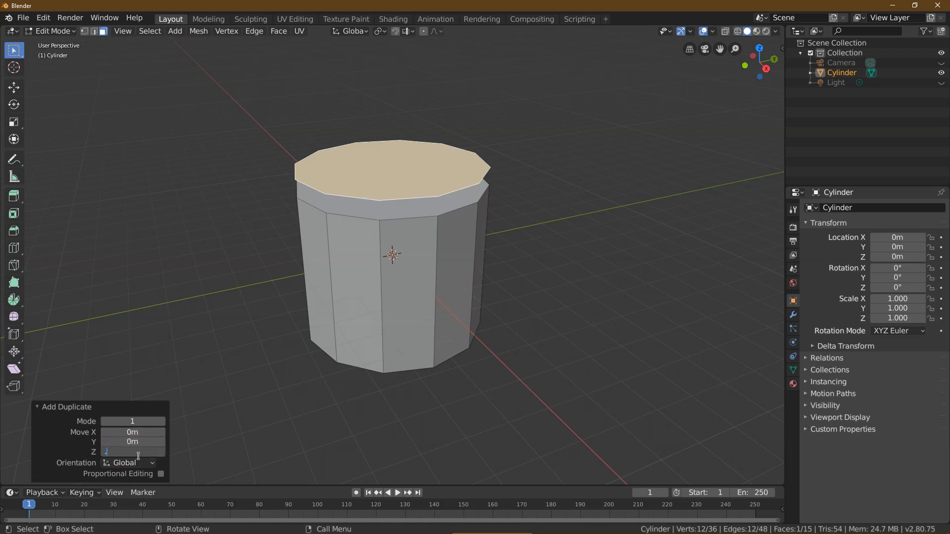
text(0.6m)
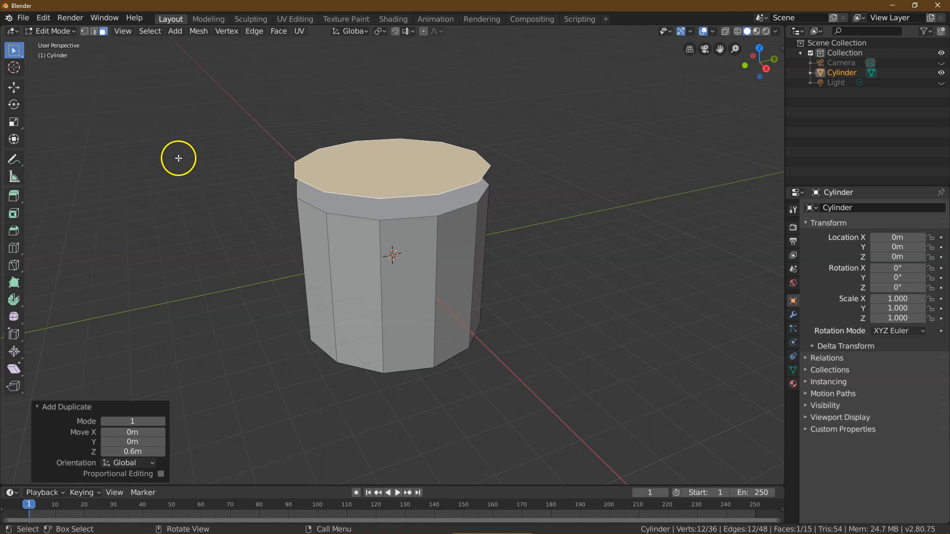
Separate the mesh by loose parts, creating Cylinder.001
click(198, 31)
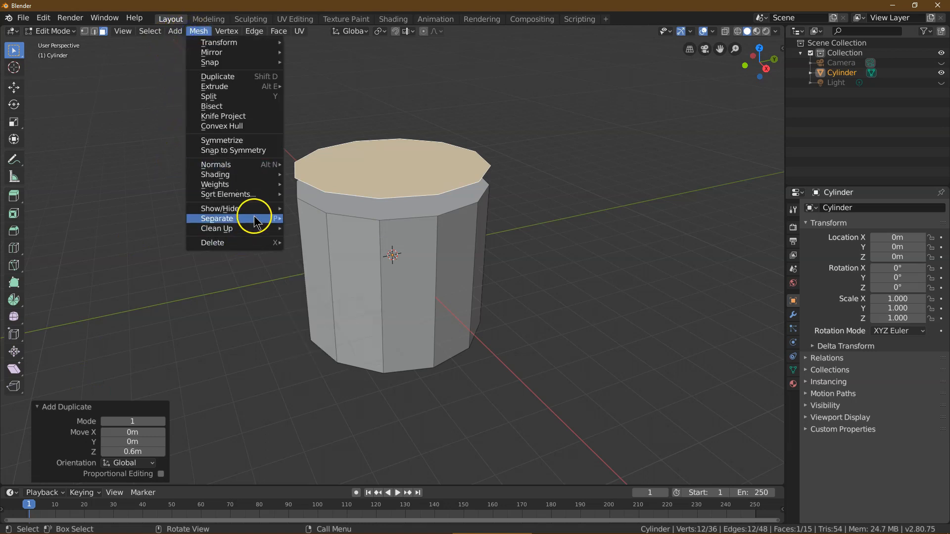
mouse_move(217, 218)
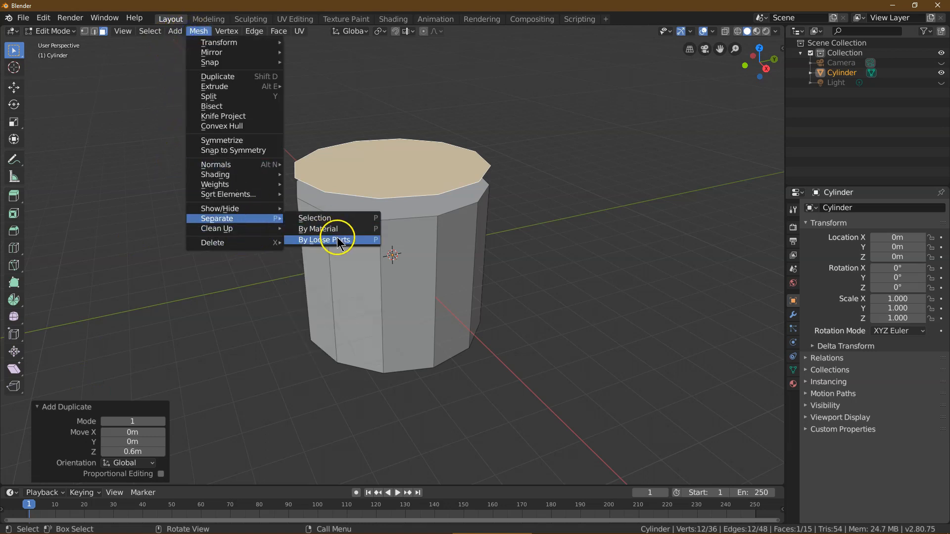
click(325, 239)
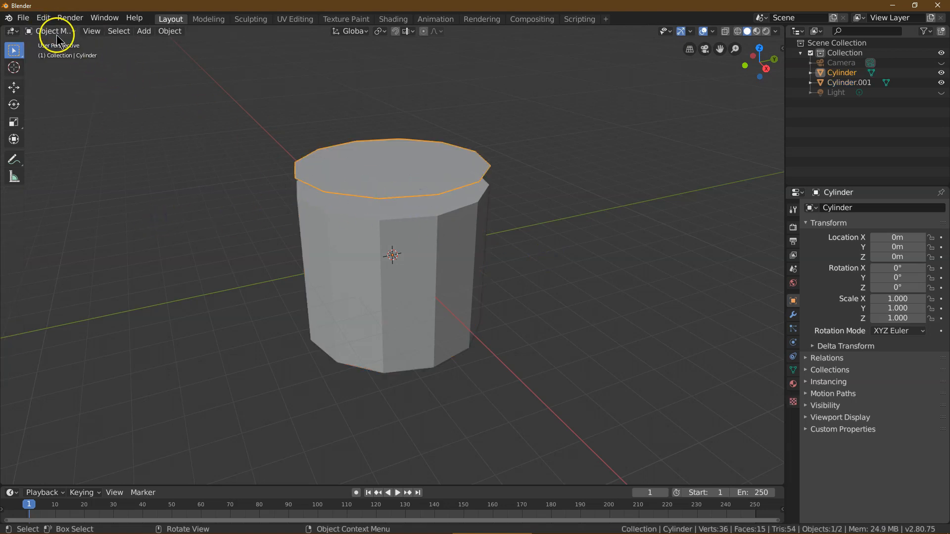
Hide Cylinder.001, inset the top disc face 1.15 m and lift its centre 0.35 m
key(Tab)
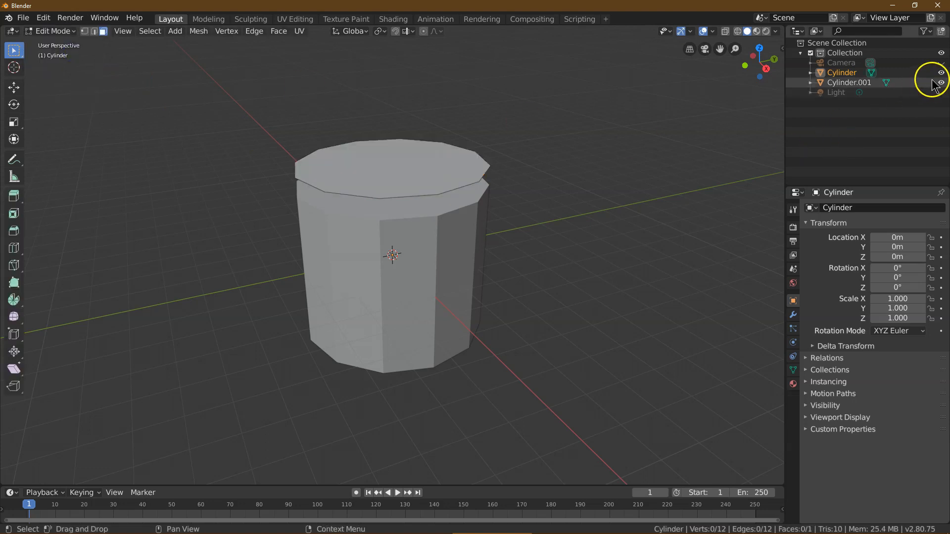
click(941, 82)
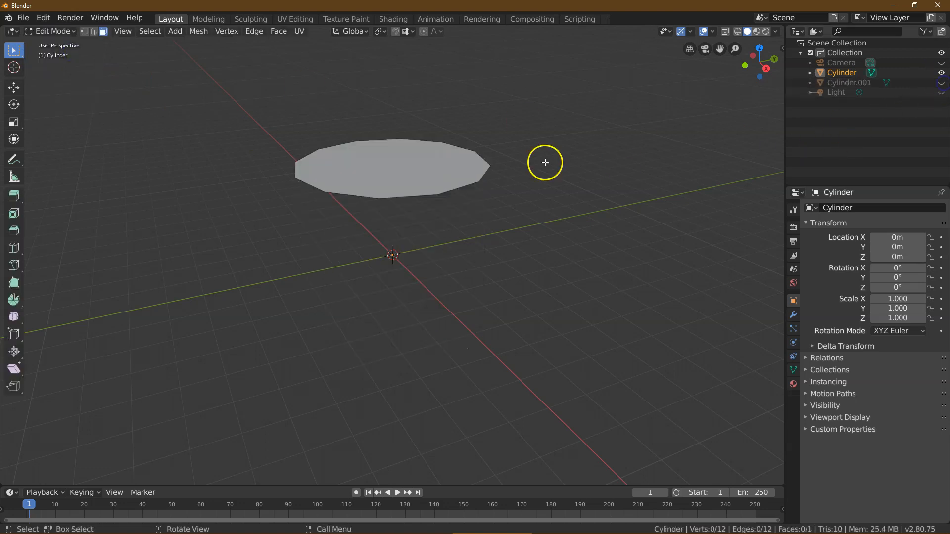
click(279, 31)
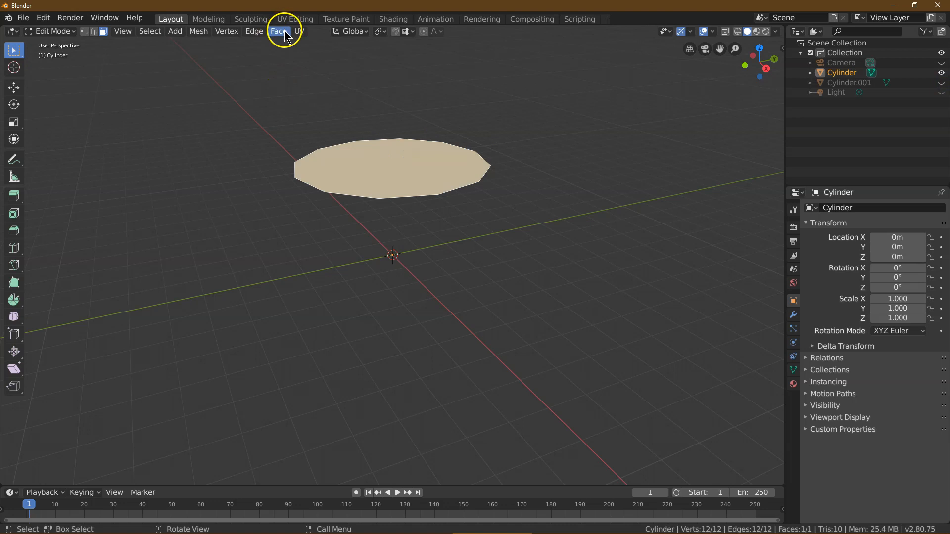
click(278, 31)
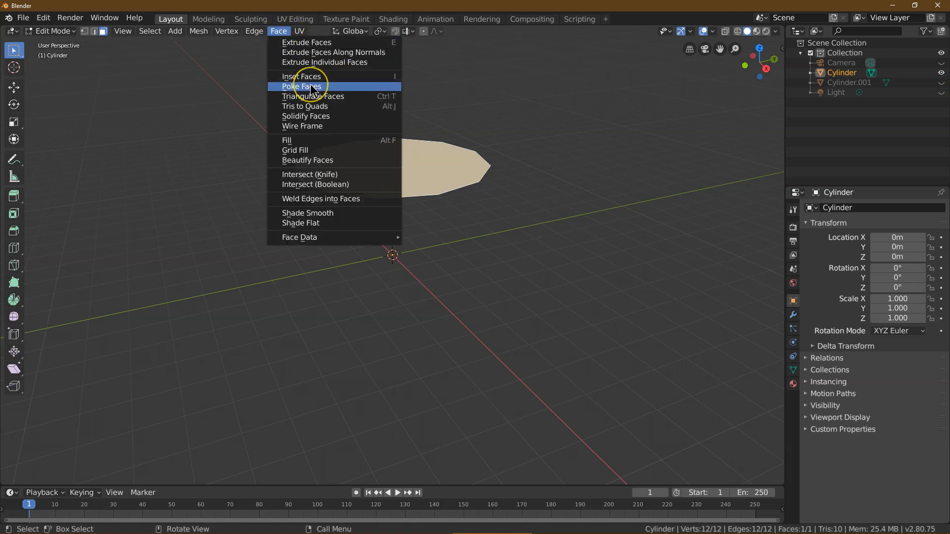
click(302, 86)
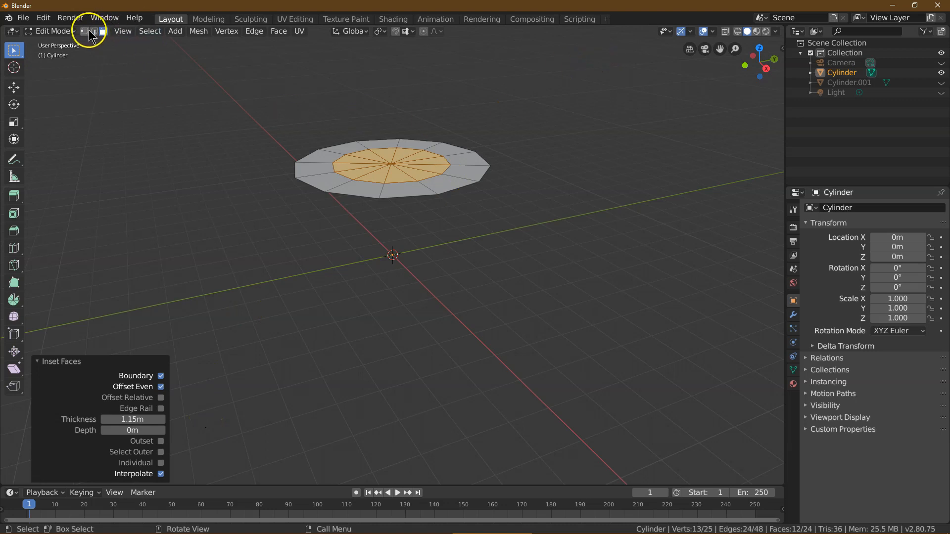
click(13, 87)
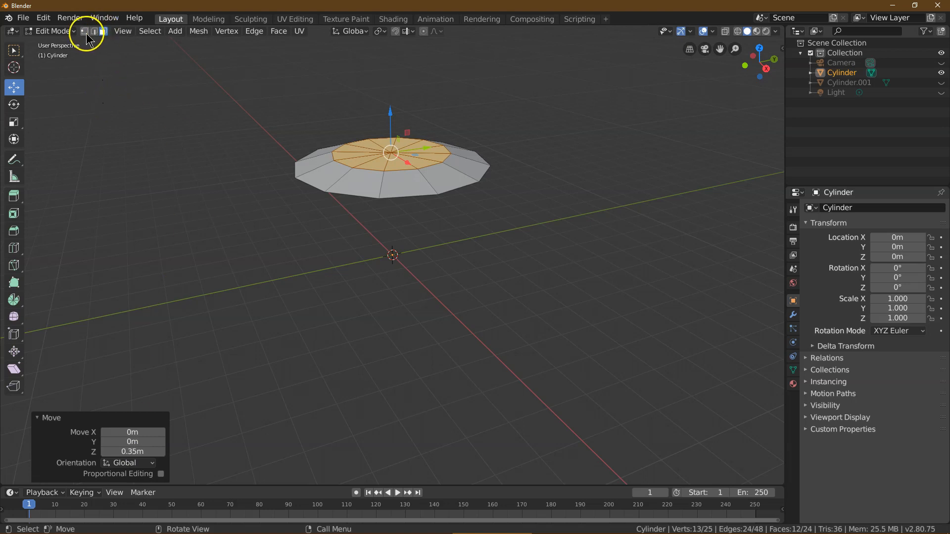
Drag the centre vertex up into a peak and scale the inner edge loop to 0.85
click(95, 30)
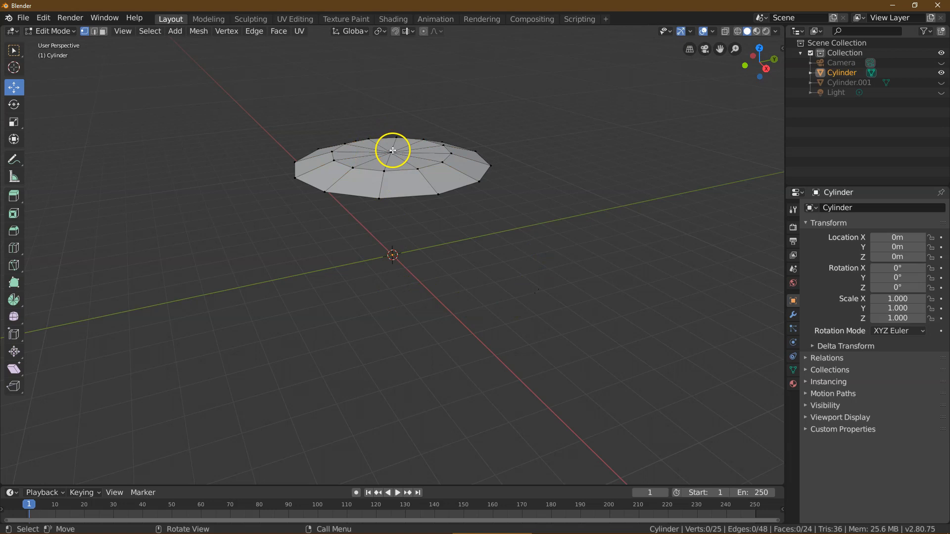
drag(393, 150, 391, 68)
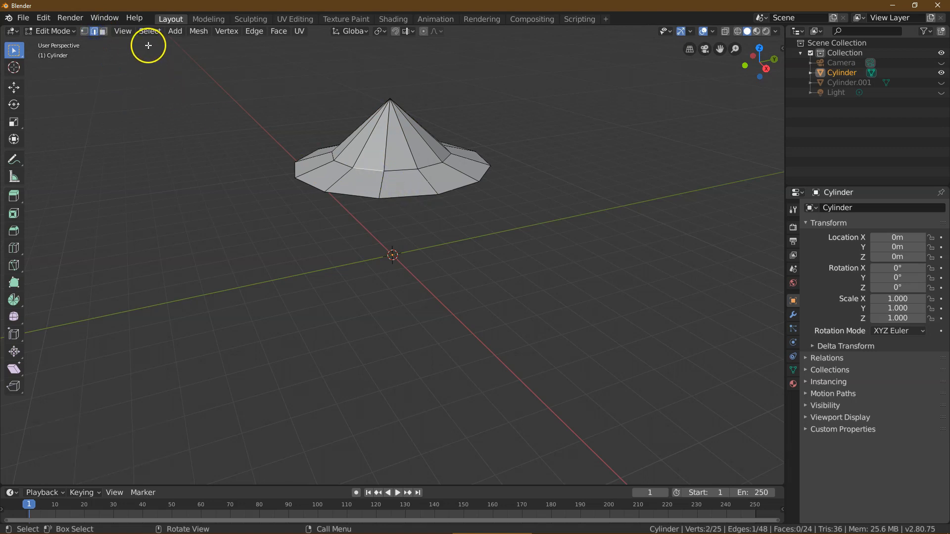
click(149, 30)
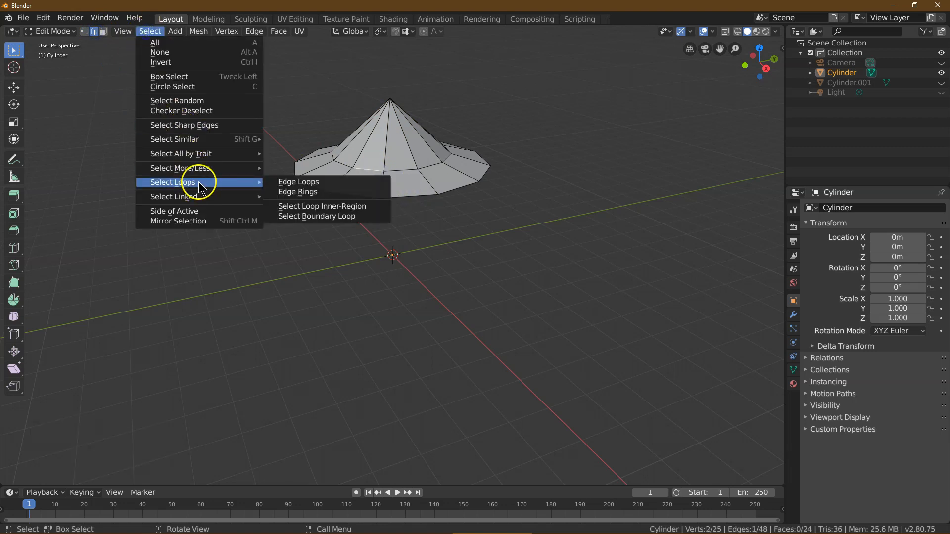
click(298, 182)
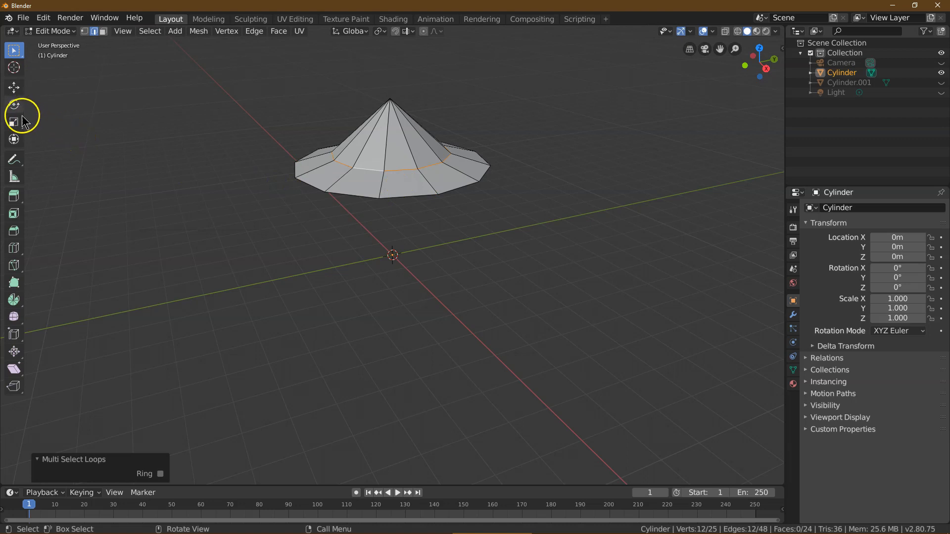
click(13, 122)
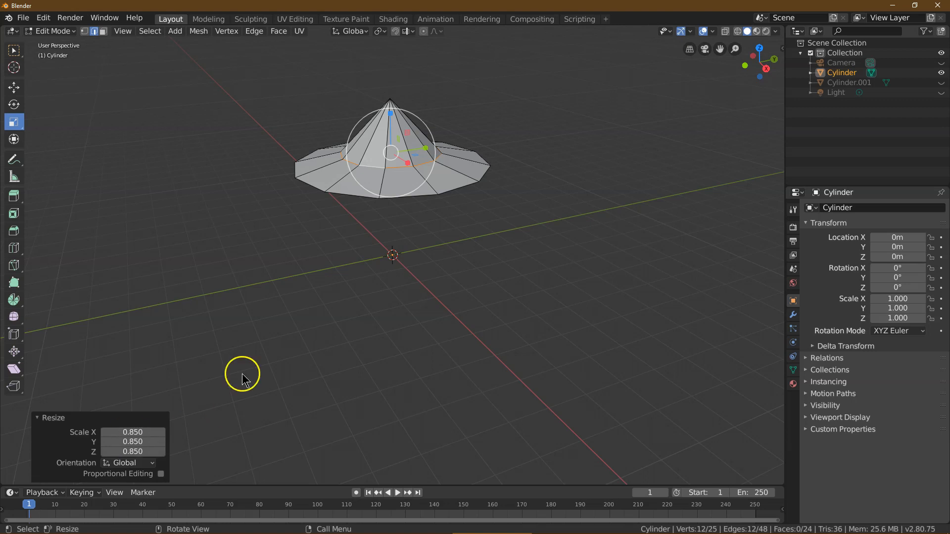
mouse_move(253, 200)
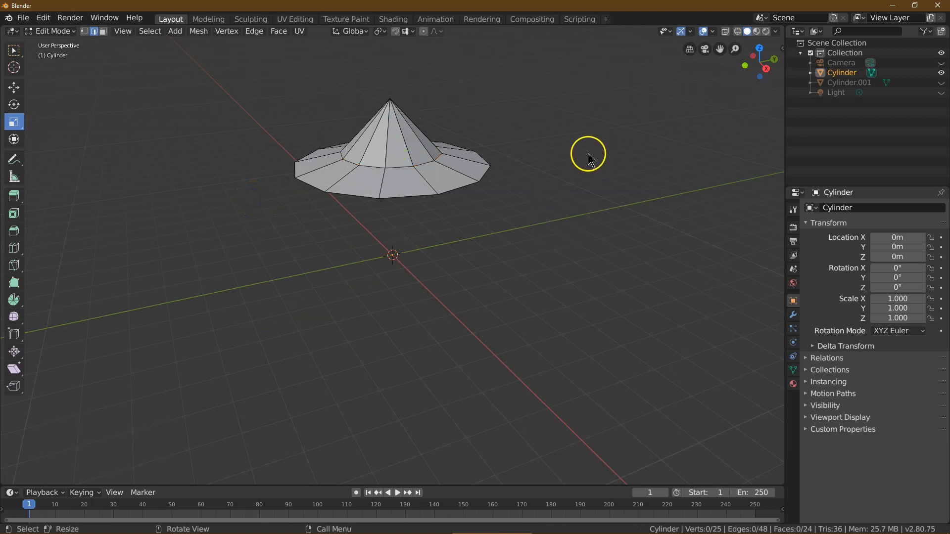
Extrude the roof faces downward into a thick rim and enable X-Ray viewing from above
click(150, 31)
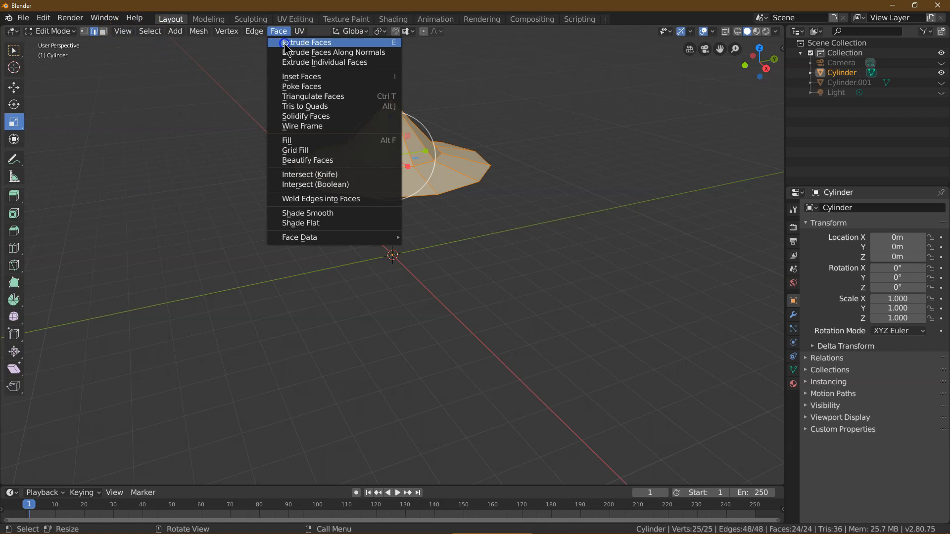
click(306, 42)
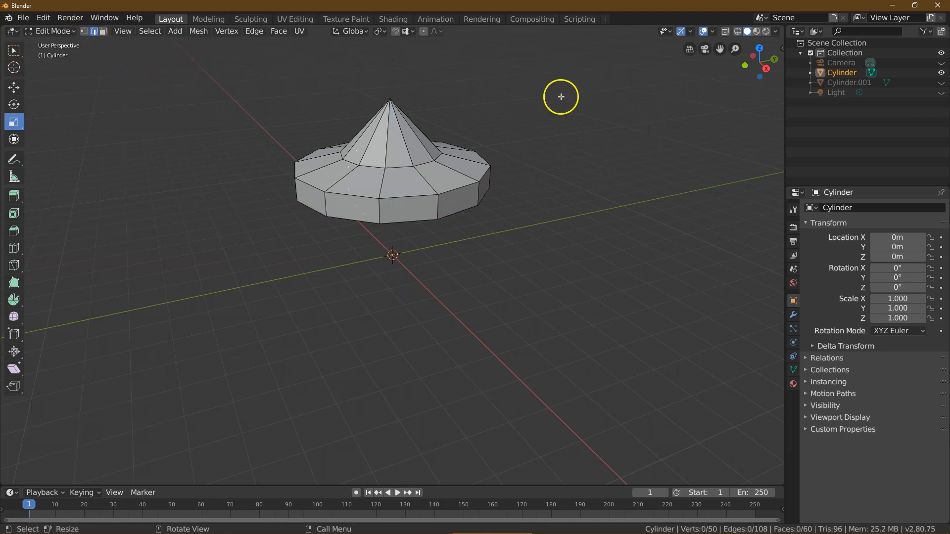
mouse_move(759, 48)
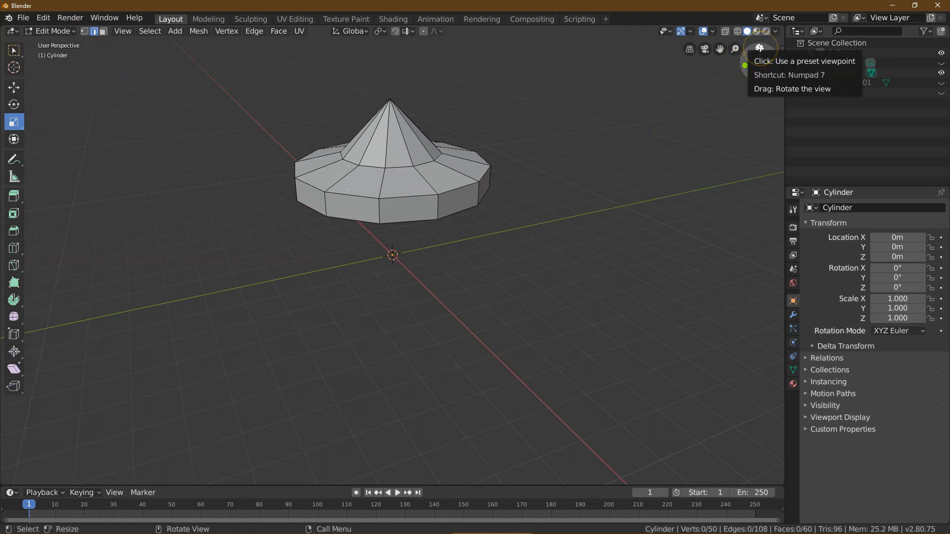
click(759, 47)
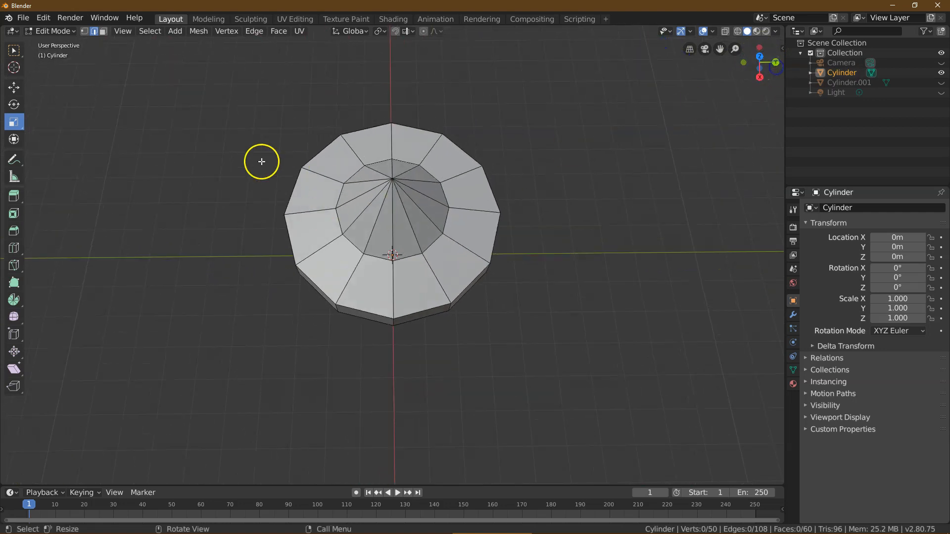
click(85, 31)
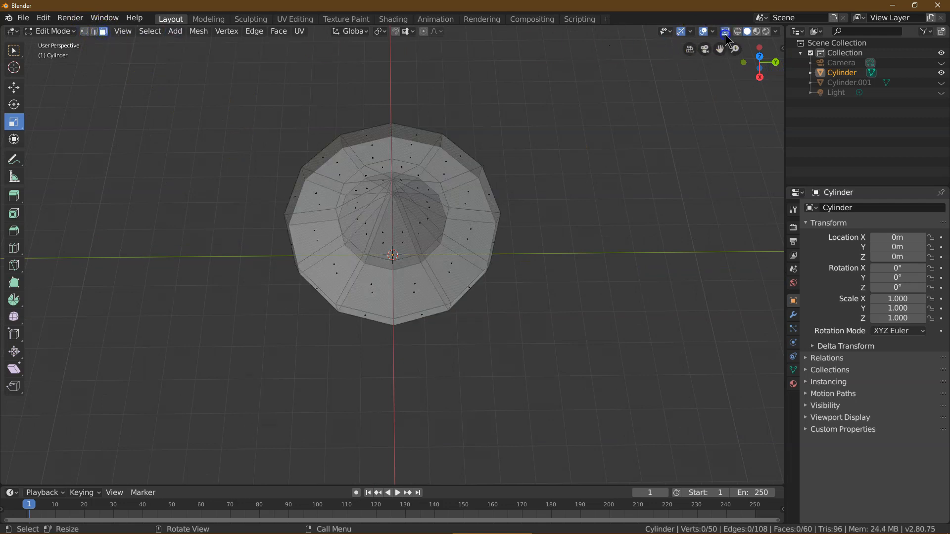
Box-select and delete half the roof vertices, leaving a 30-face wedge
click(13, 49)
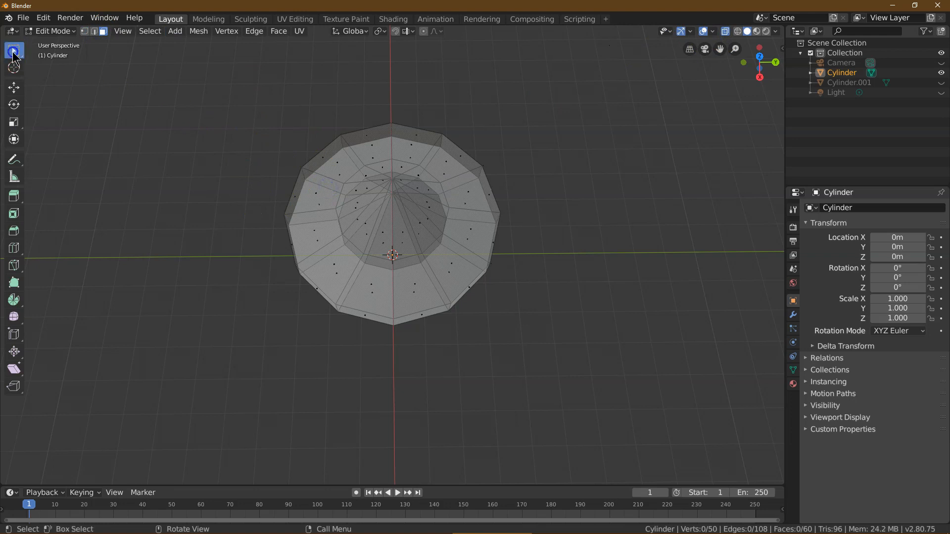
drag(245, 89, 387, 361)
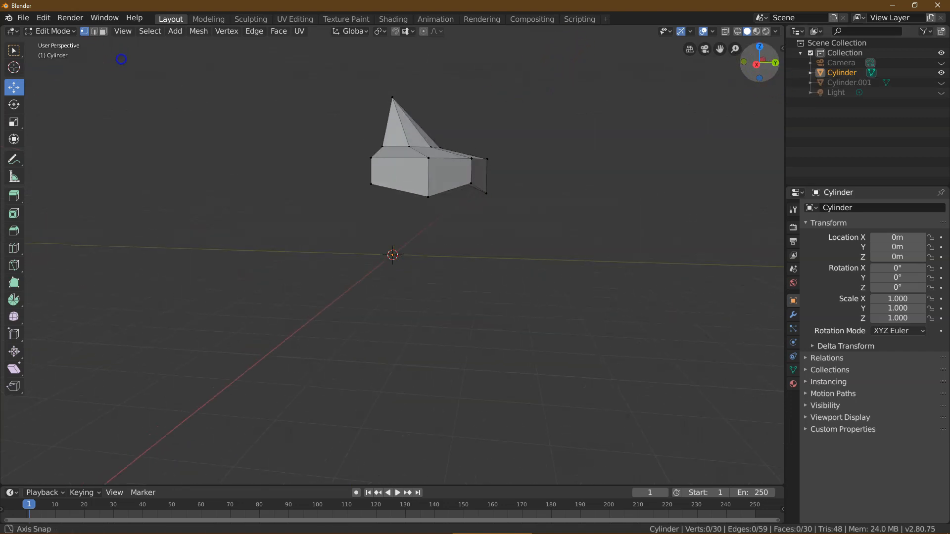
click(54, 31)
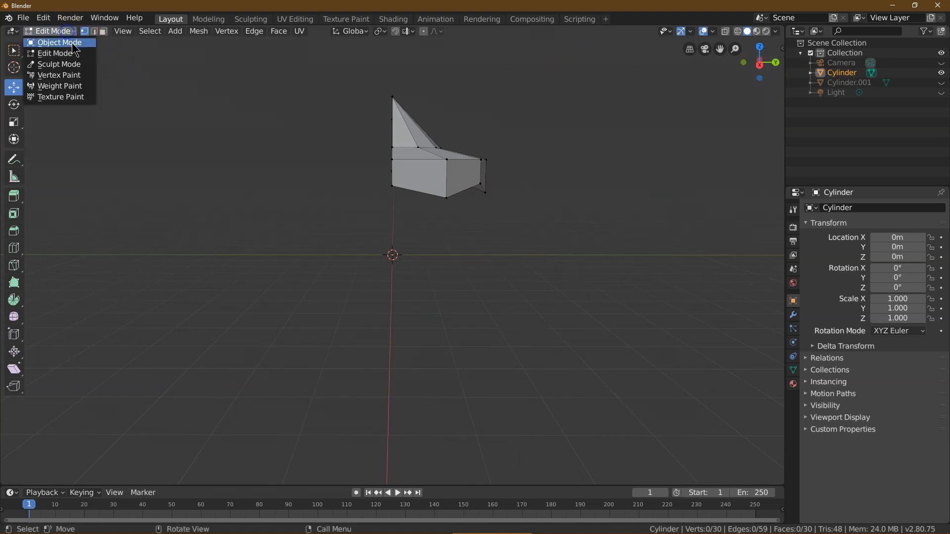
Unhide Cylinder.001, edit it and join two top rim vertices with a new edge
click(59, 41)
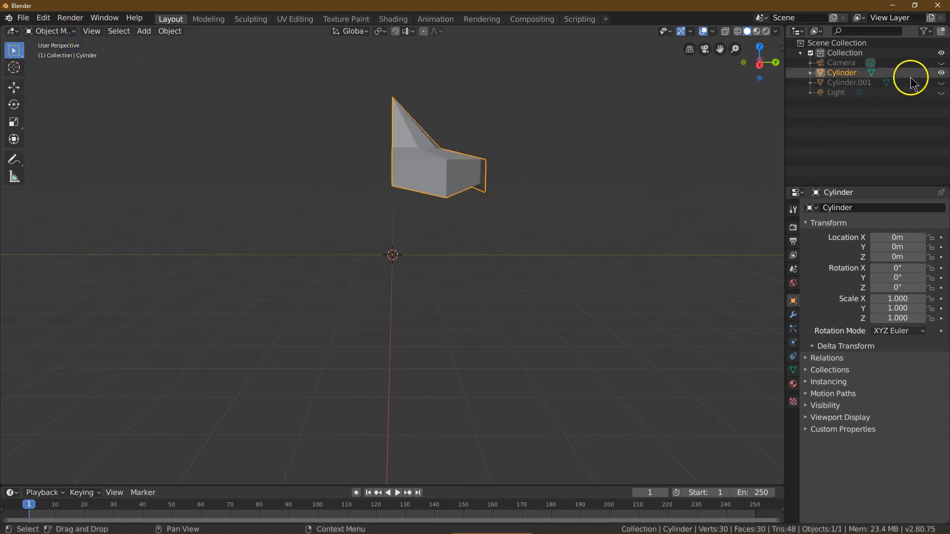
click(941, 82)
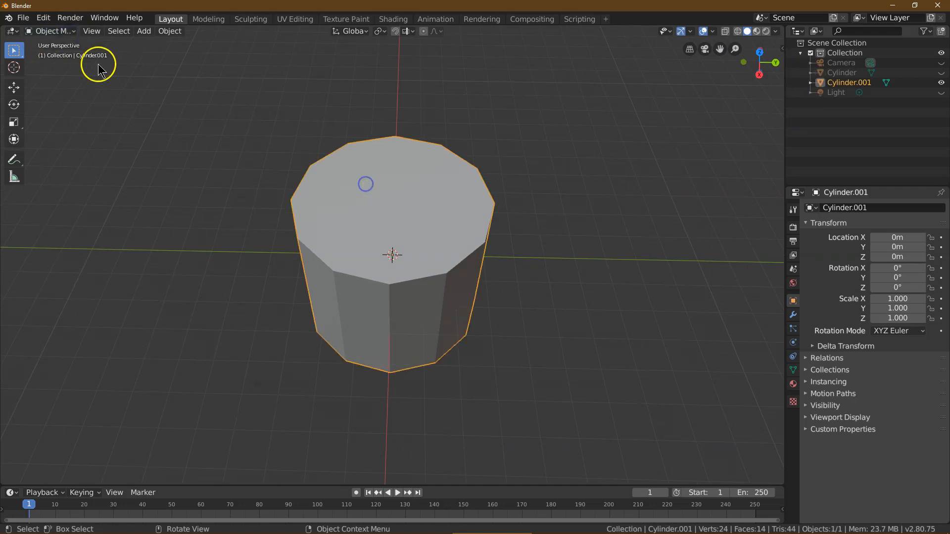
key(Tab)
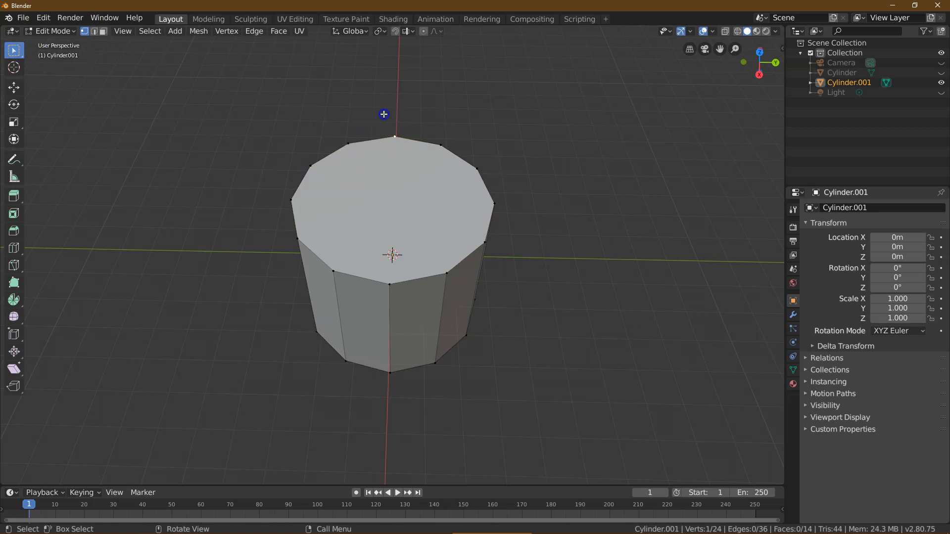
click(361, 153)
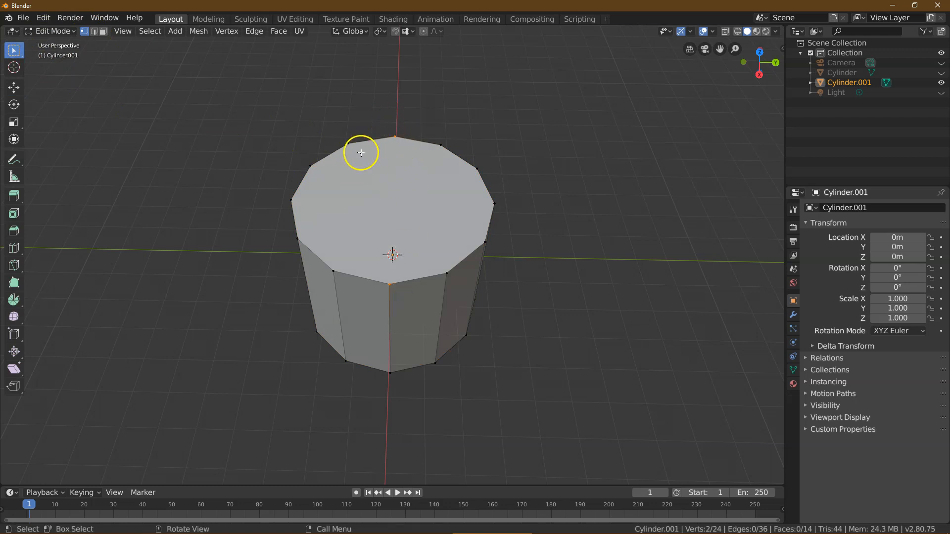
click(227, 31)
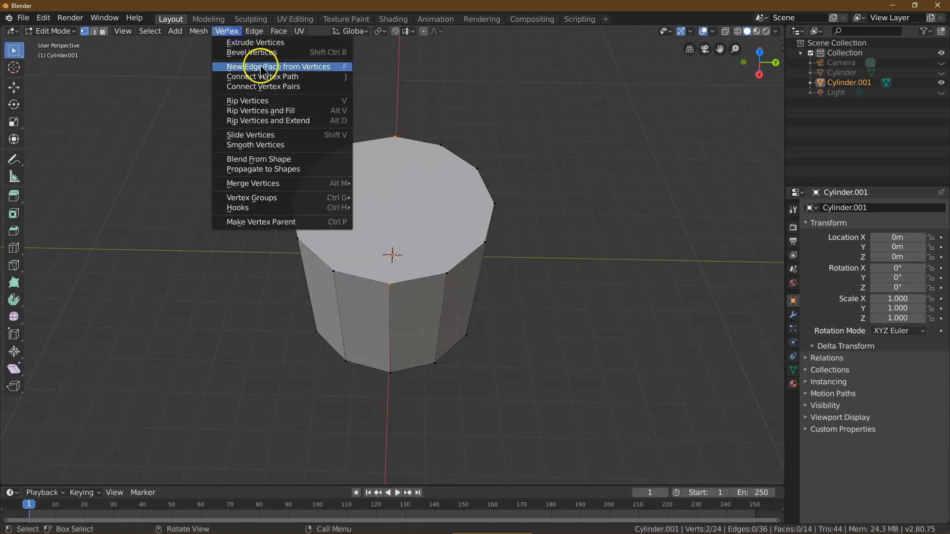
click(279, 66)
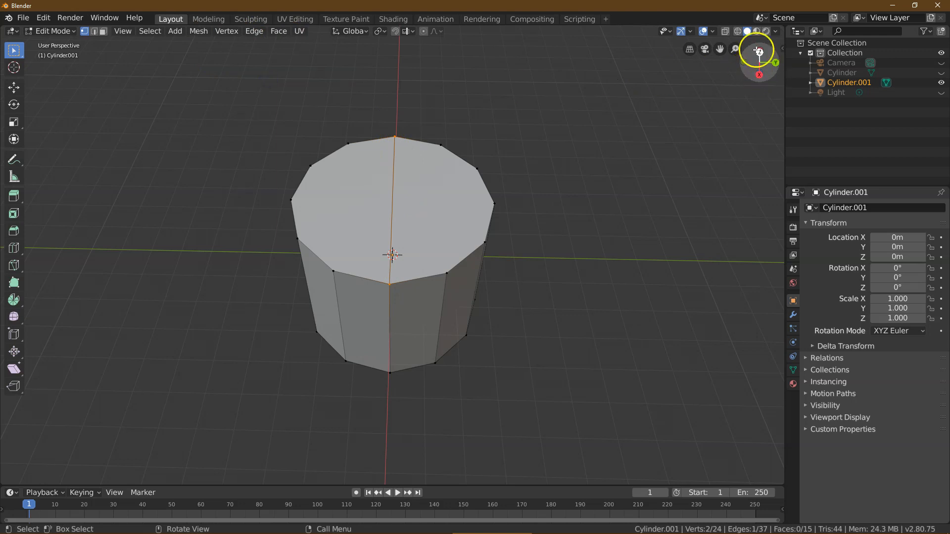
Connect a vertex path across the cylinder to split it down the middle
click(759, 50)
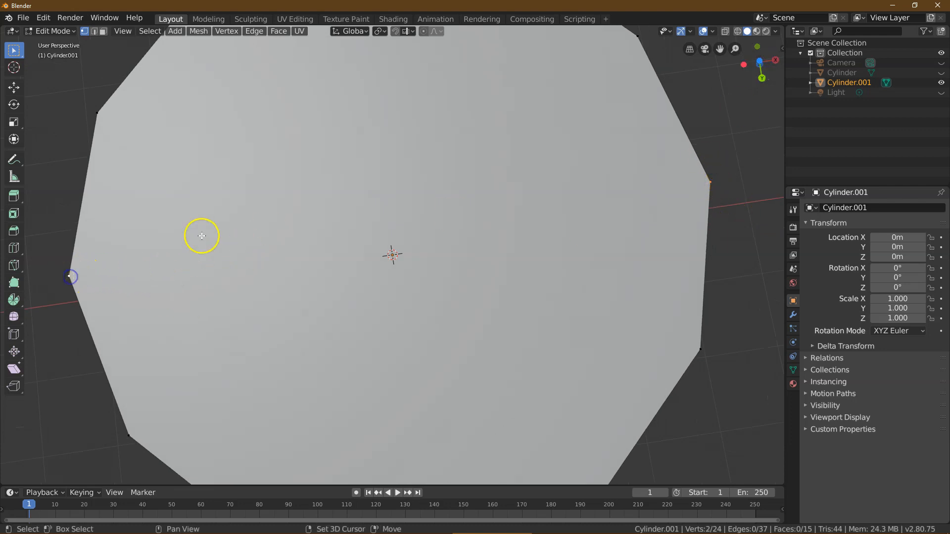
click(227, 30)
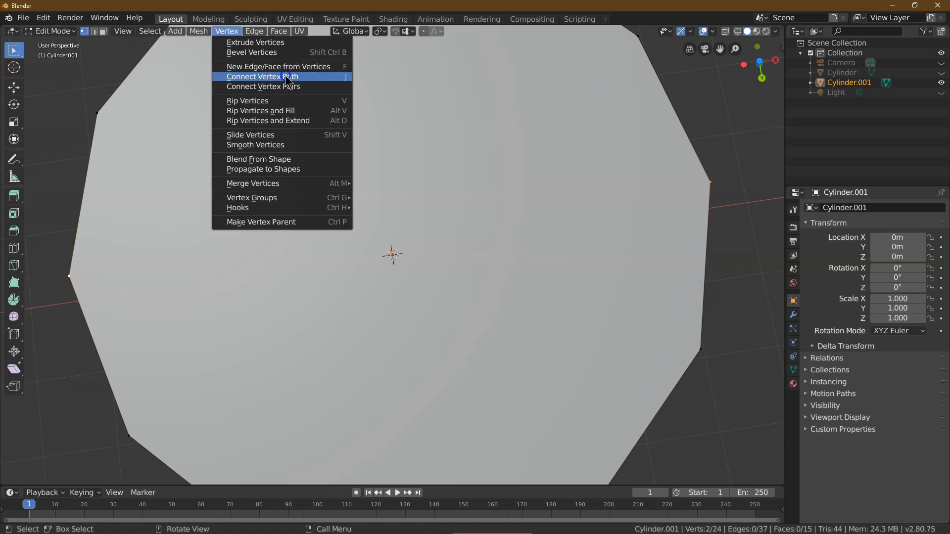
click(263, 76)
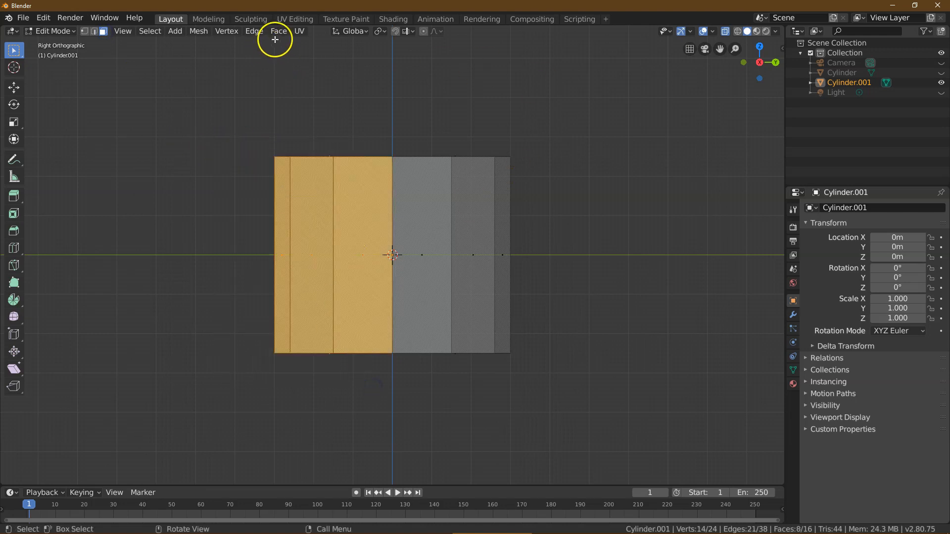
Delete the selected half of the base, leaving an 8-face half shell
click(198, 31)
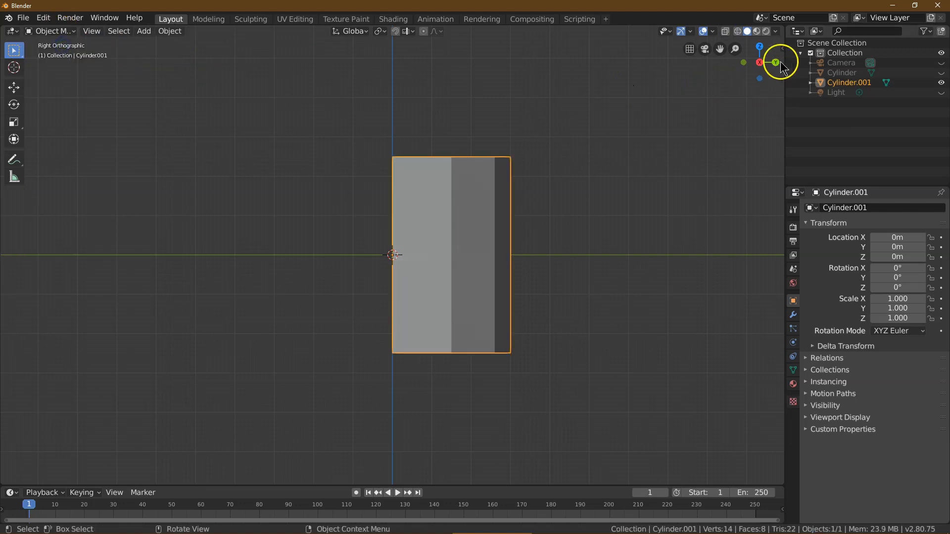
drag(782, 63, 613, 269)
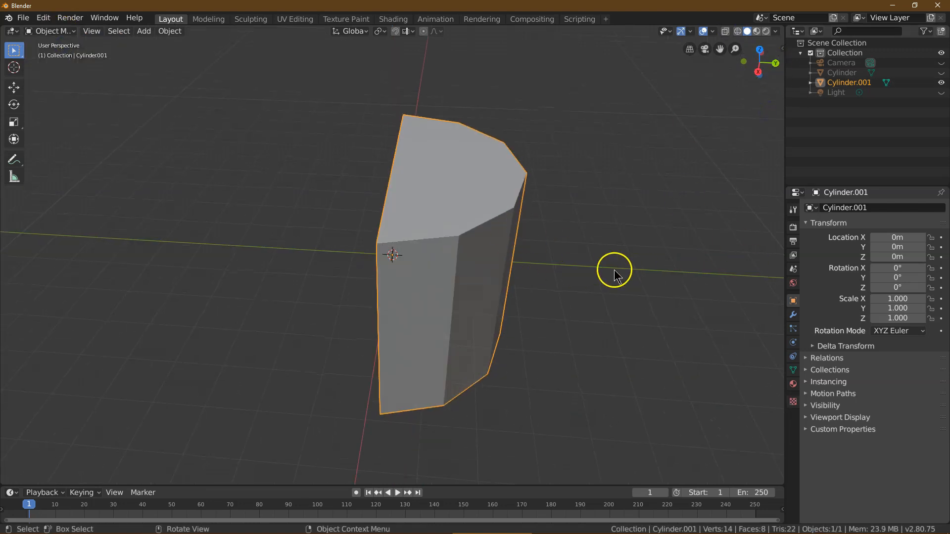
click(828, 208)
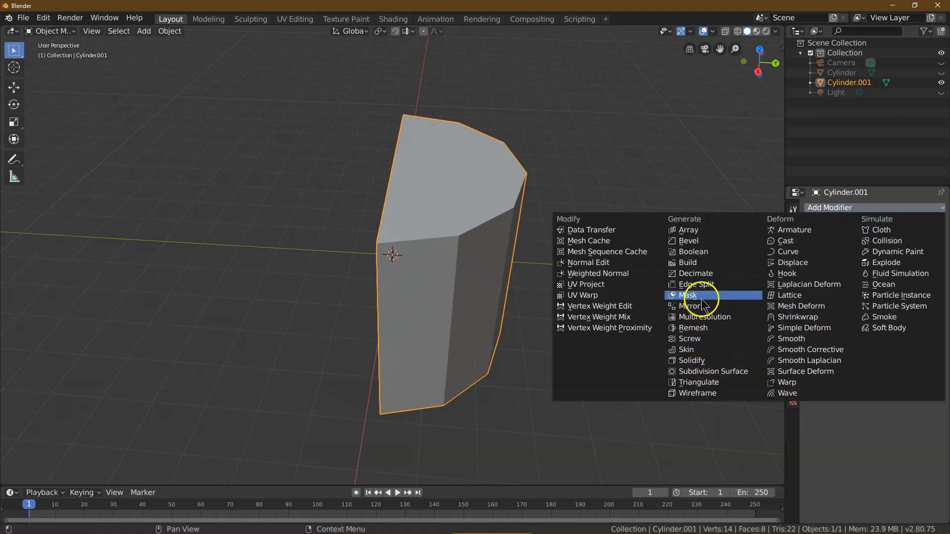
Add a Mirror modifier on axis Y to rebuild the full base from the half shell
click(690, 306)
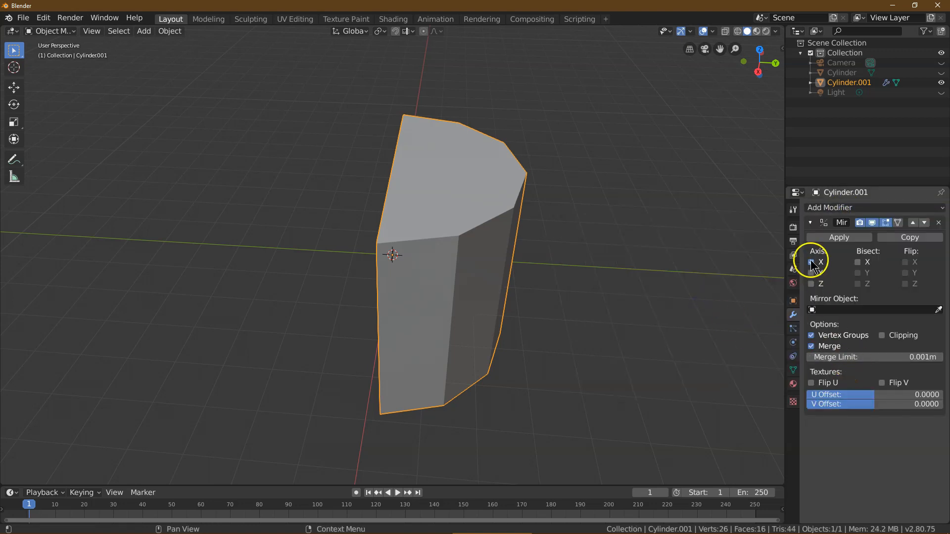
click(810, 272)
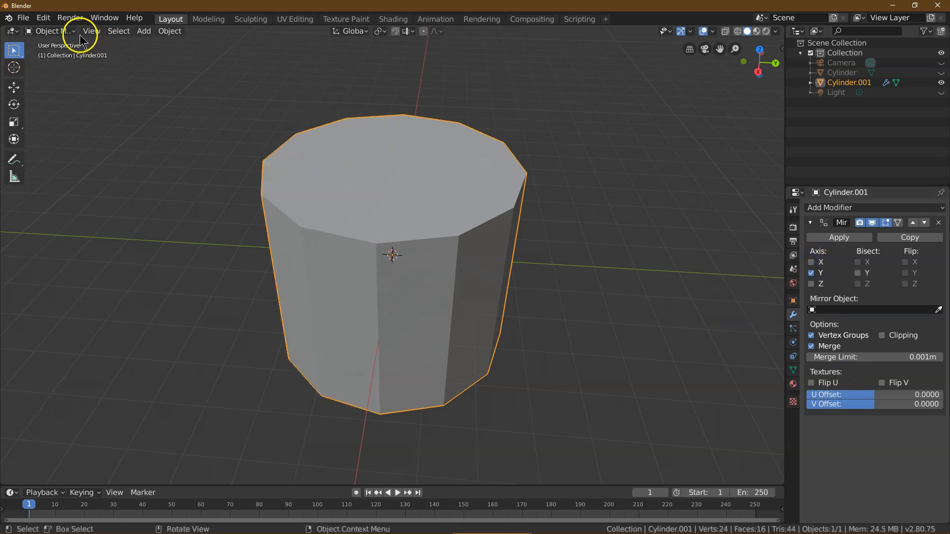
Drag the bottom front seam vertex sideways to open a triangular doorway
key(Tab)
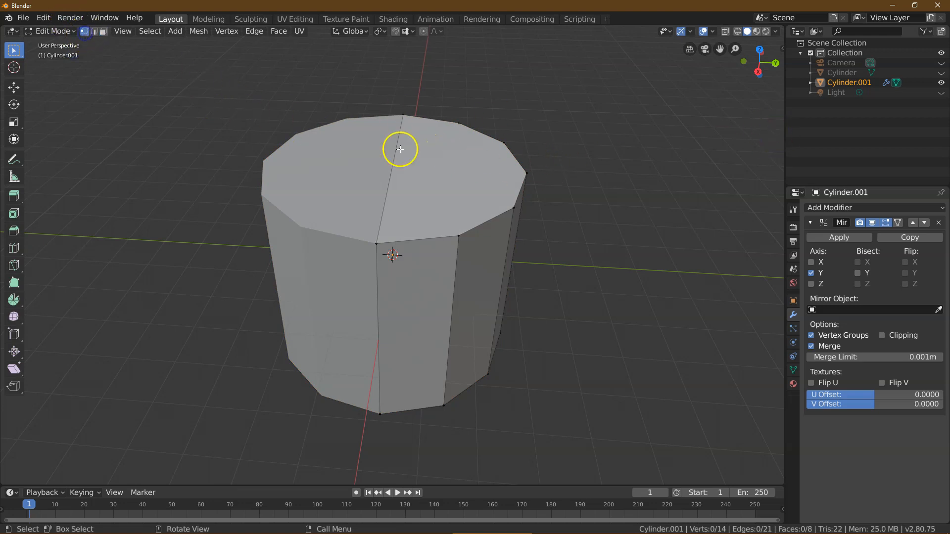
mouse_move(31, 80)
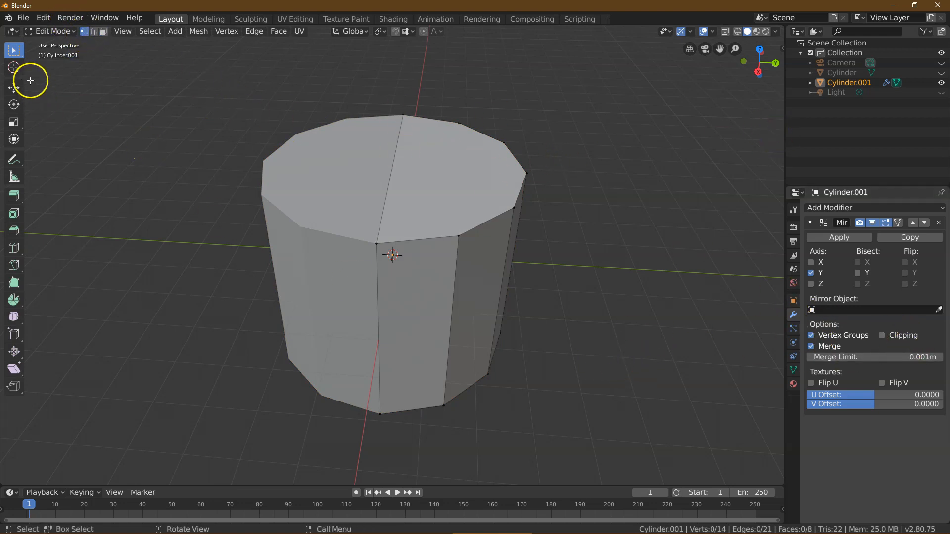
click(380, 411)
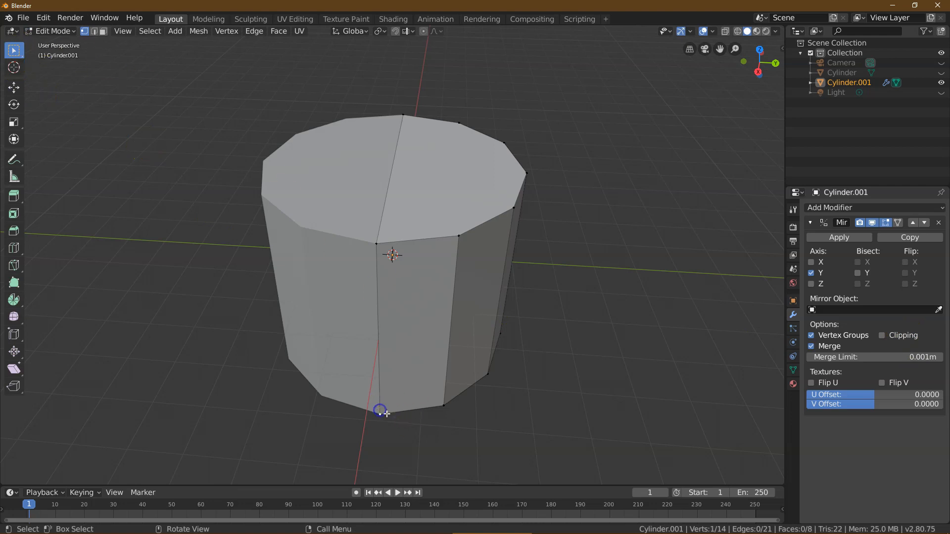
click(13, 87)
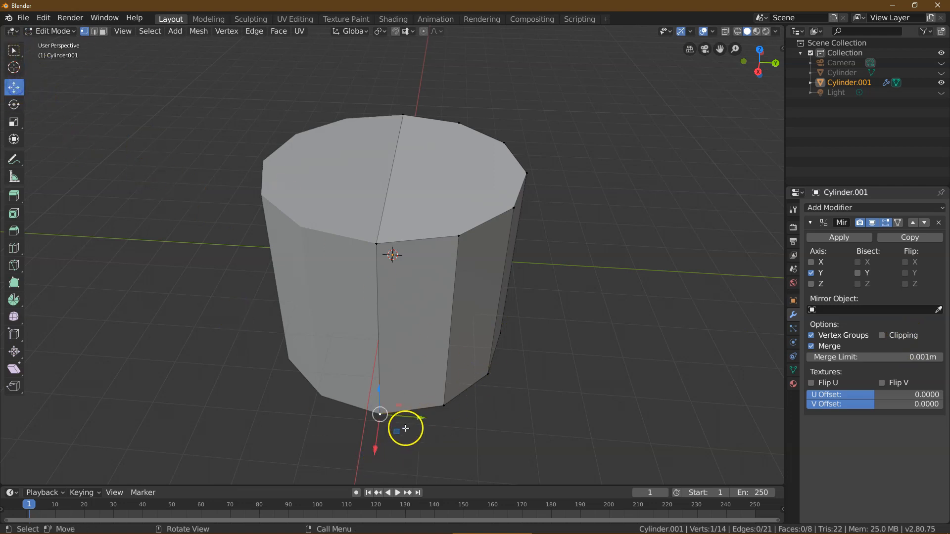
drag(405, 429, 448, 407)
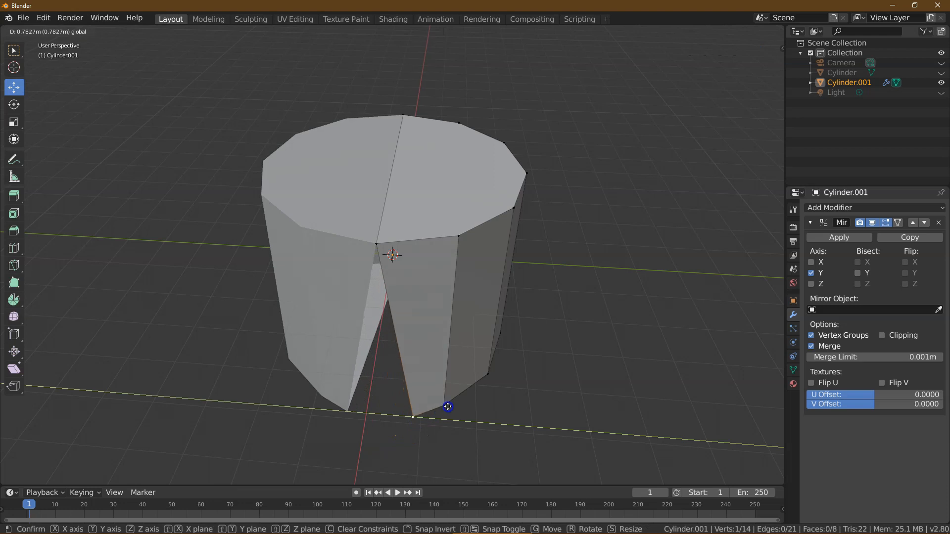
Delete the base's bottom faces and return to object mode
drag(448, 407, 409, 448)
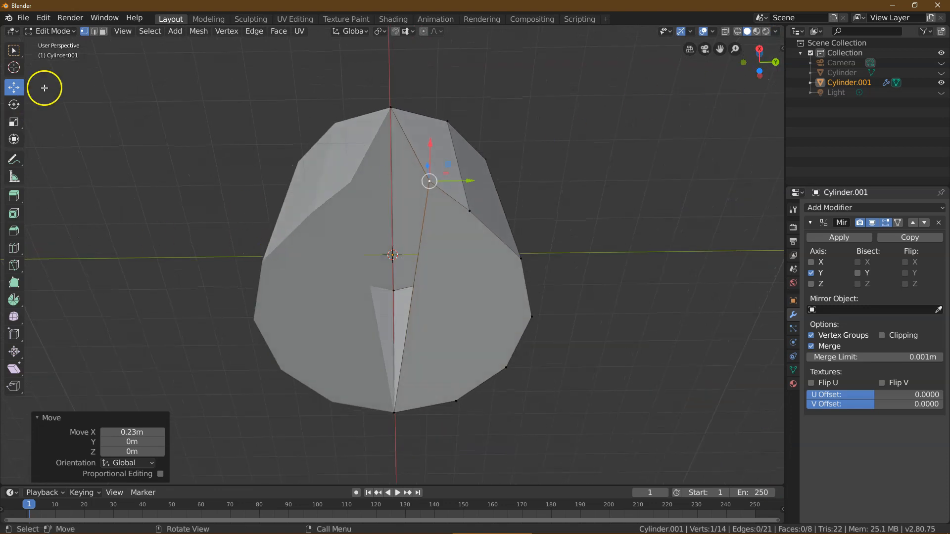
click(432, 328)
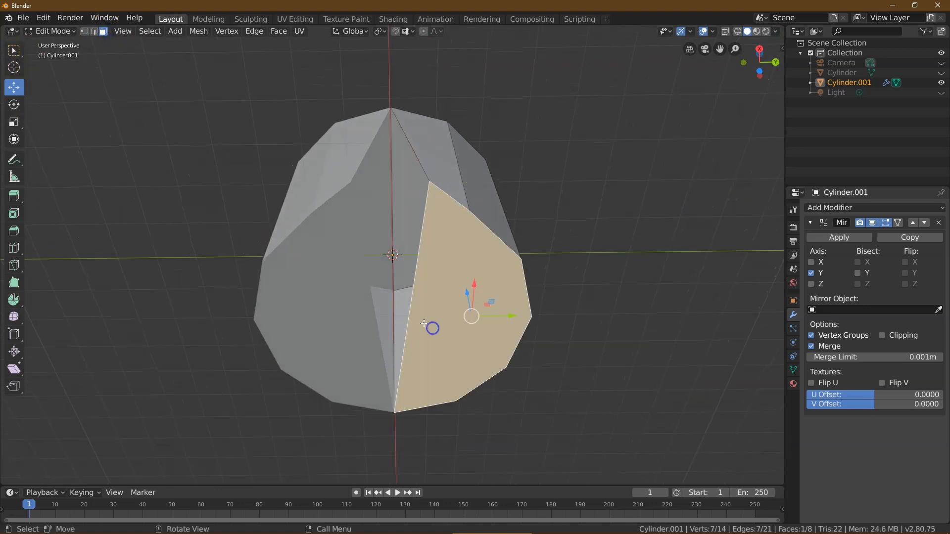
click(198, 31)
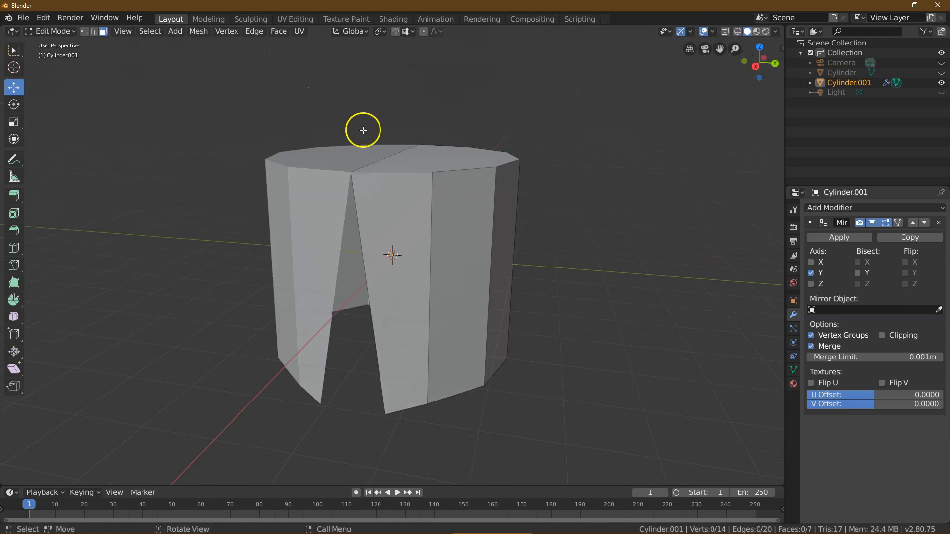
key(Tab)
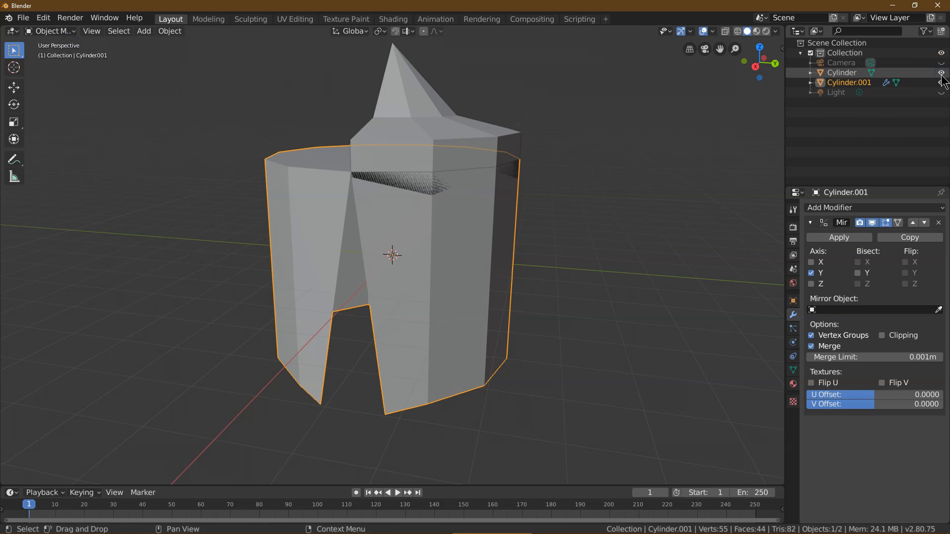
mouse_move(941, 72)
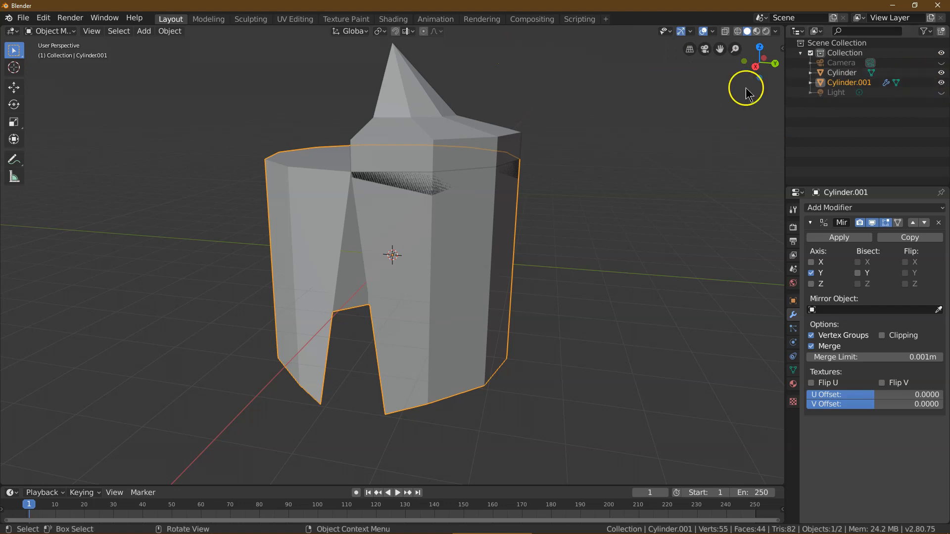
Scale the roof object to 1.100 along X and Y so it overhangs the base, then return to Object Mode
click(841, 72)
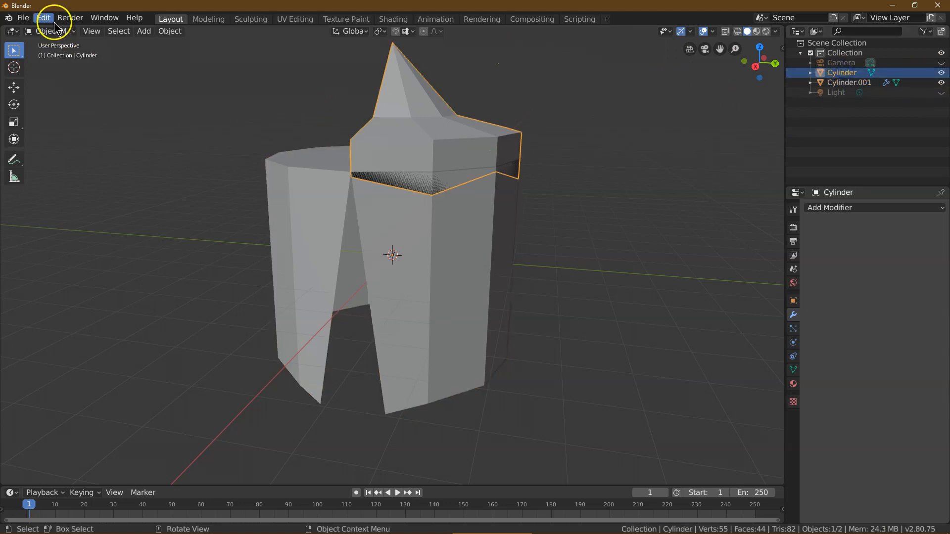
click(51, 30)
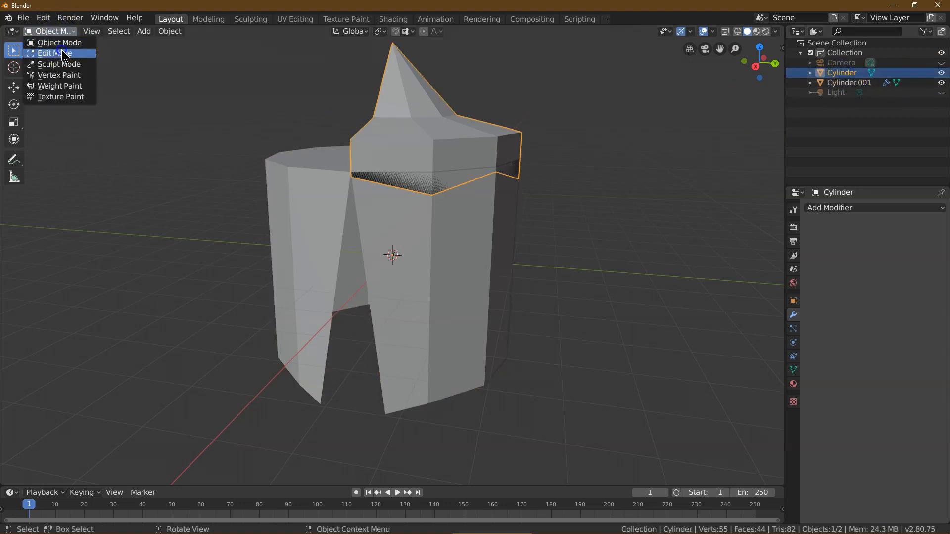
click(52, 53)
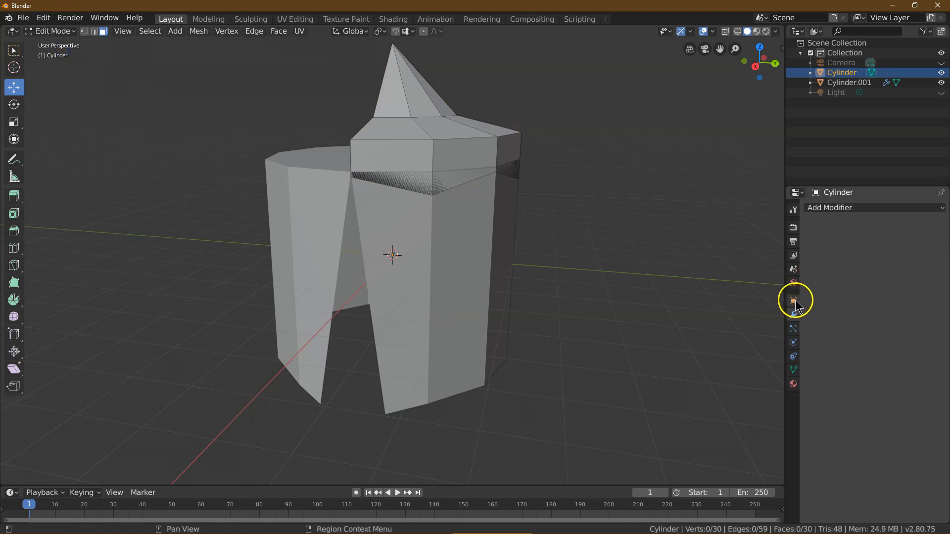
click(793, 300)
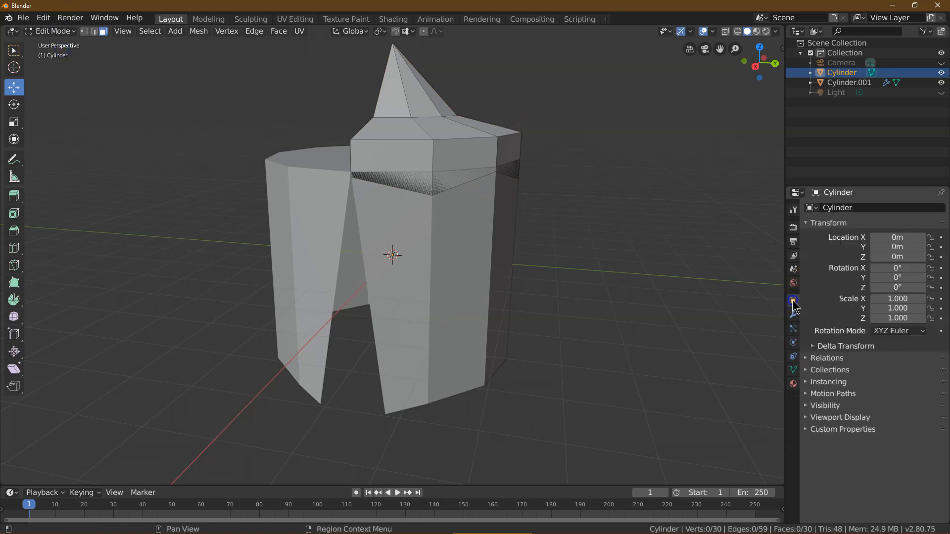
double_click(897, 298)
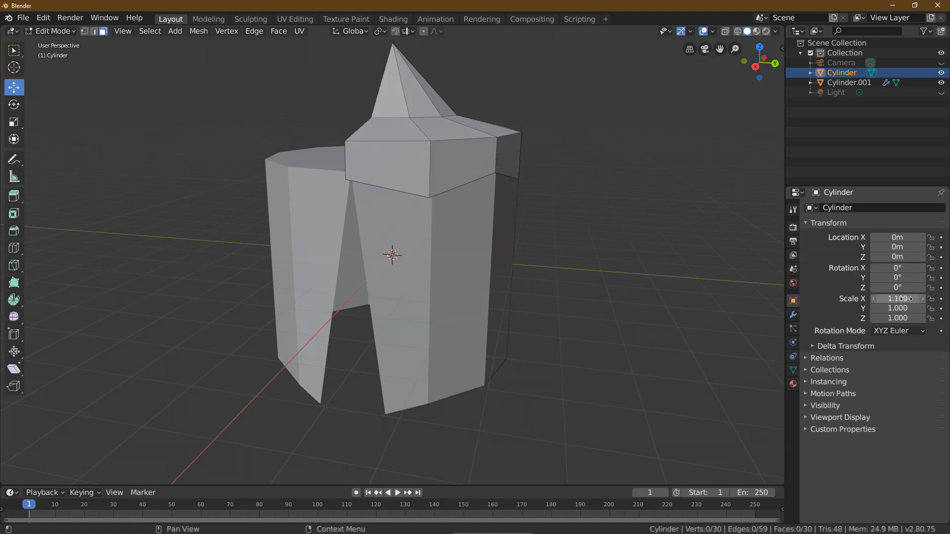
click(898, 308)
text(1.100)
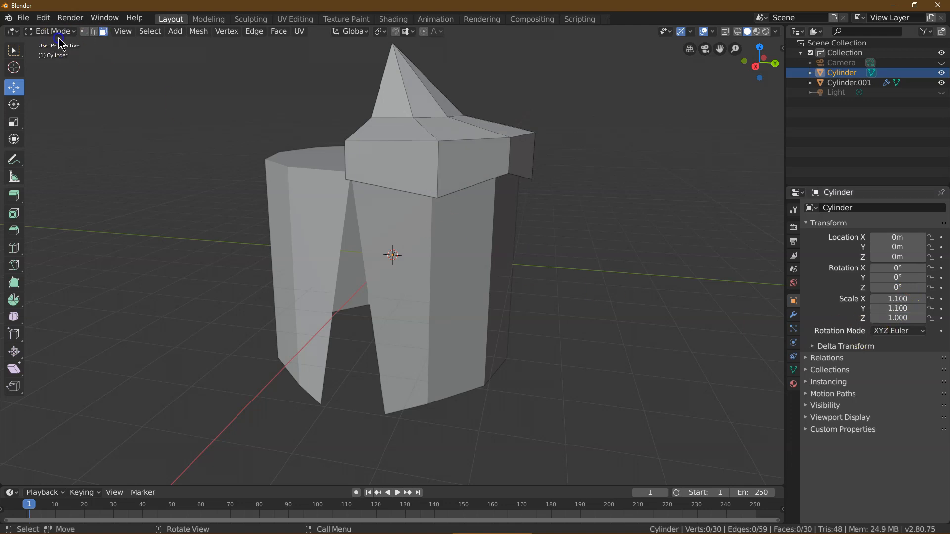
click(51, 31)
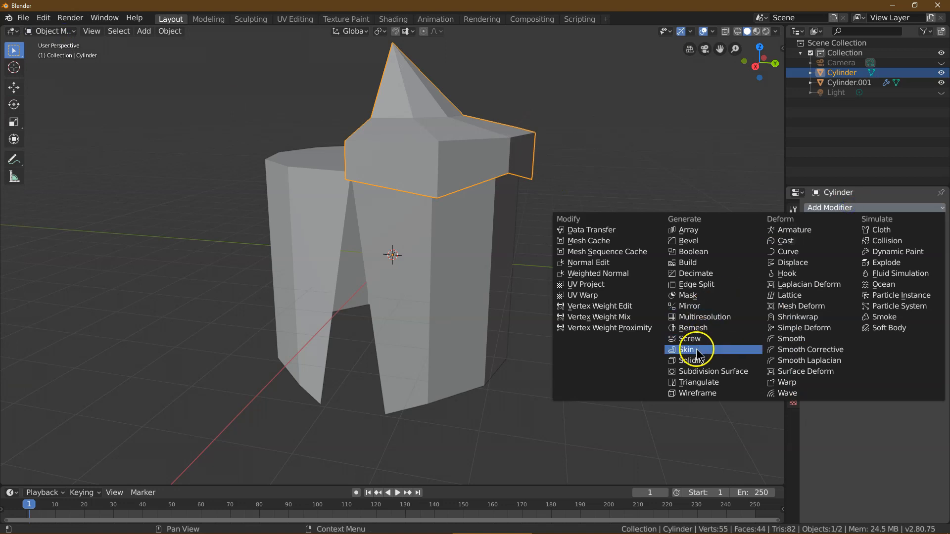
Add a Mirror modifier on the roof mirroring along Y only, completing the peaked cap
click(688, 306)
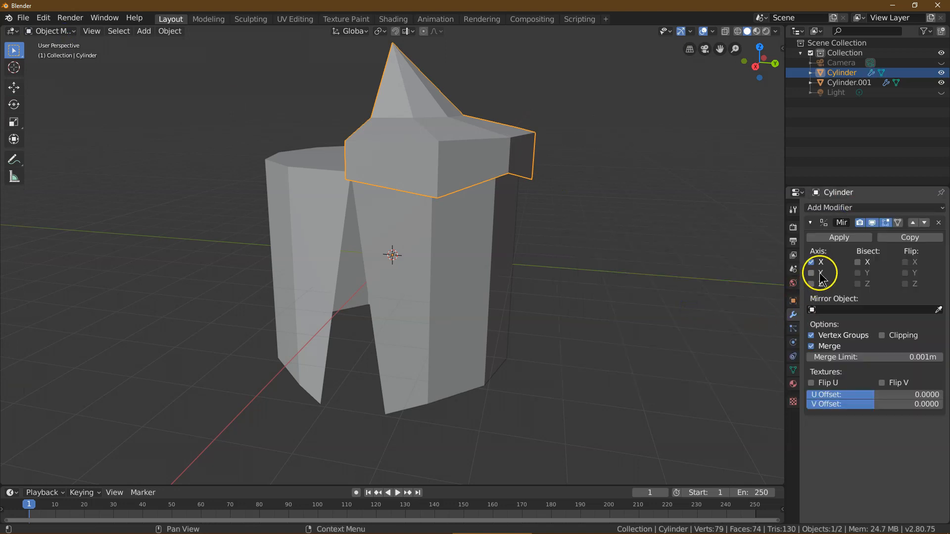
click(811, 272)
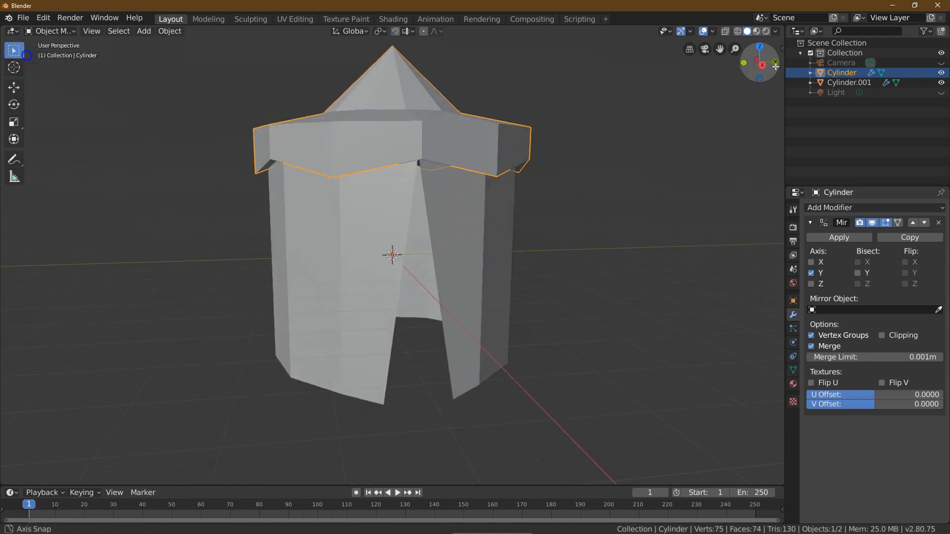
drag(394, 243, 528, 200)
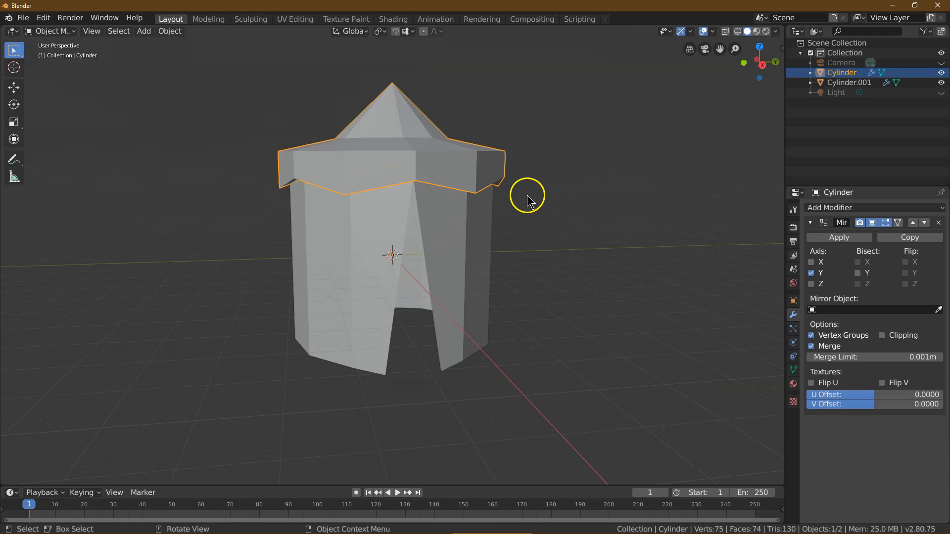
mouse_move(510, 206)
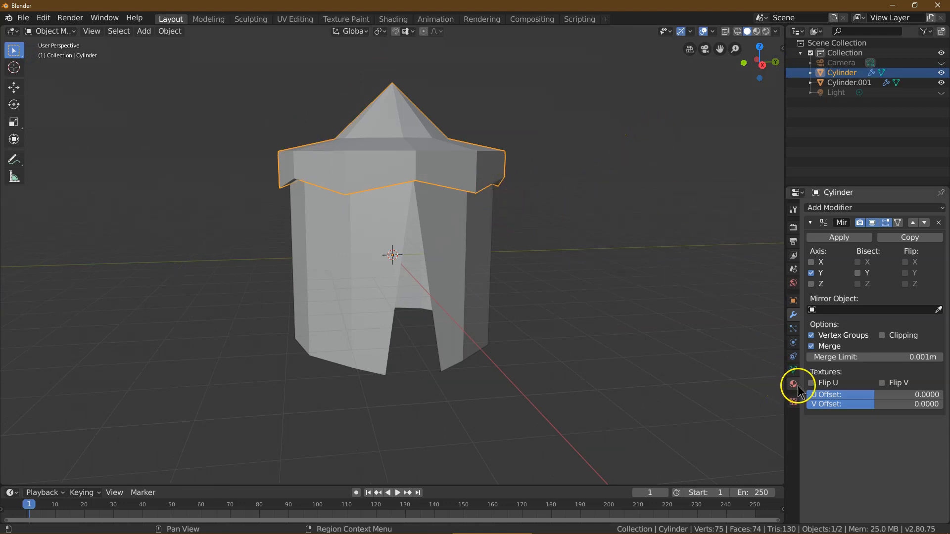
Create a new material for the roof with a blue Base Color
click(793, 384)
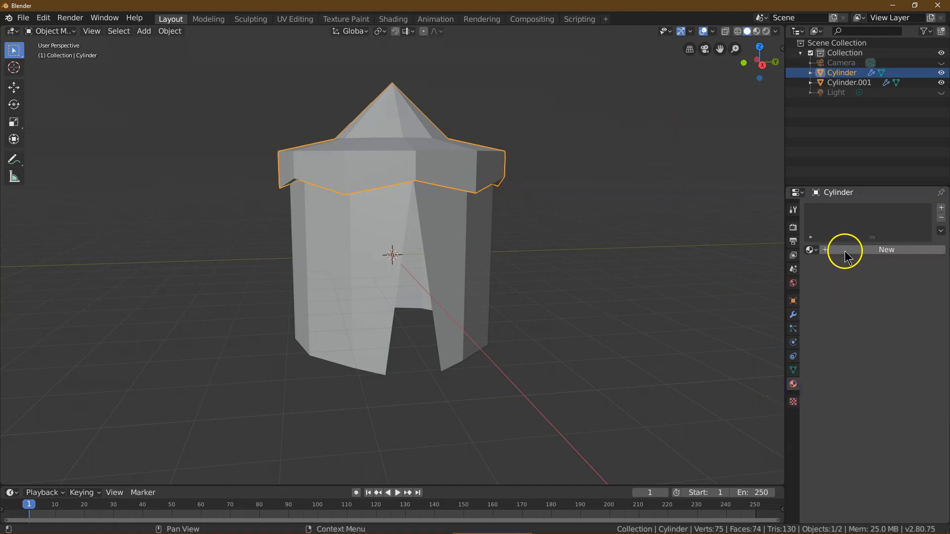
click(885, 249)
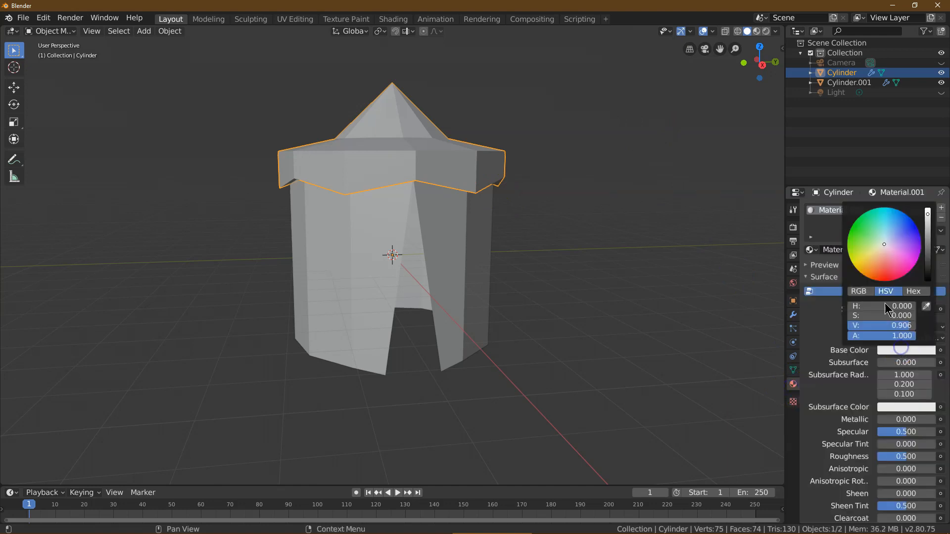
click(898, 221)
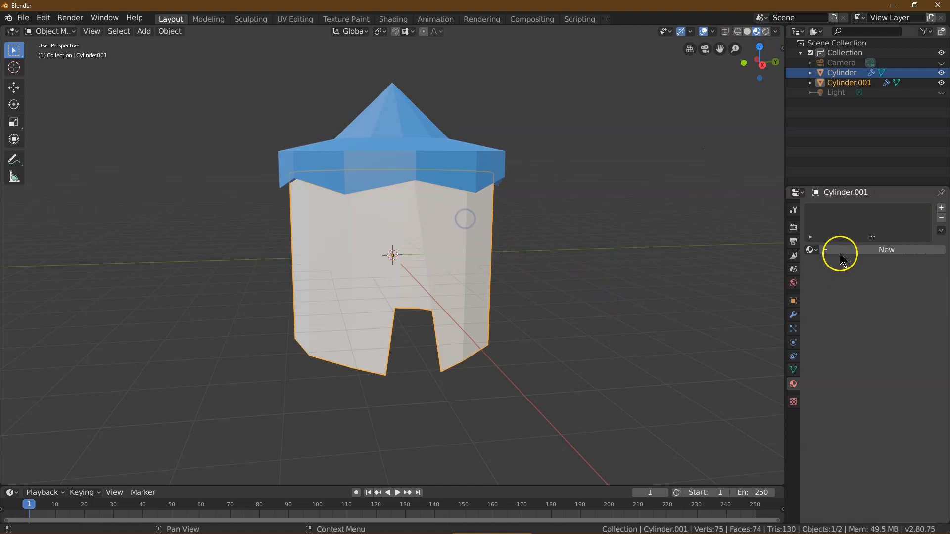
Create a new material for the tent base with an orange Base Color
click(886, 250)
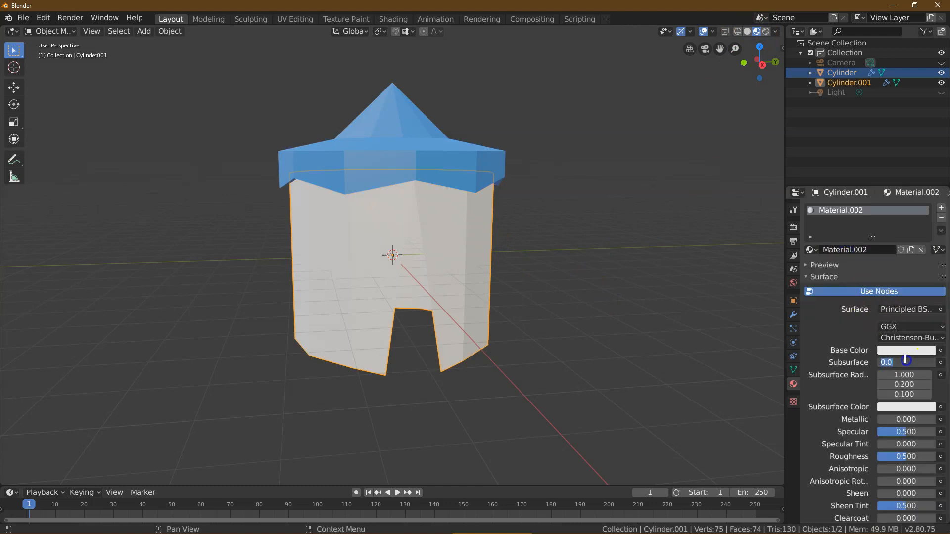
click(907, 350)
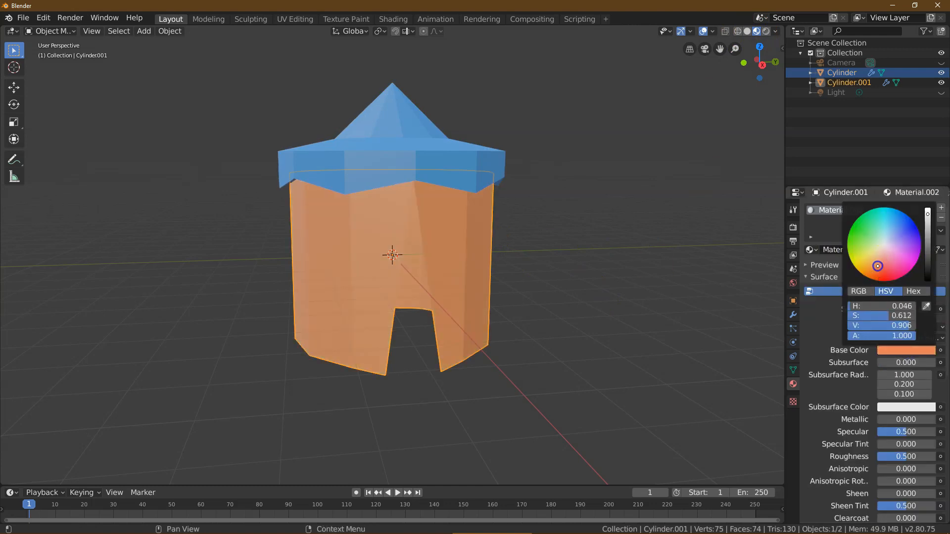
click(633, 265)
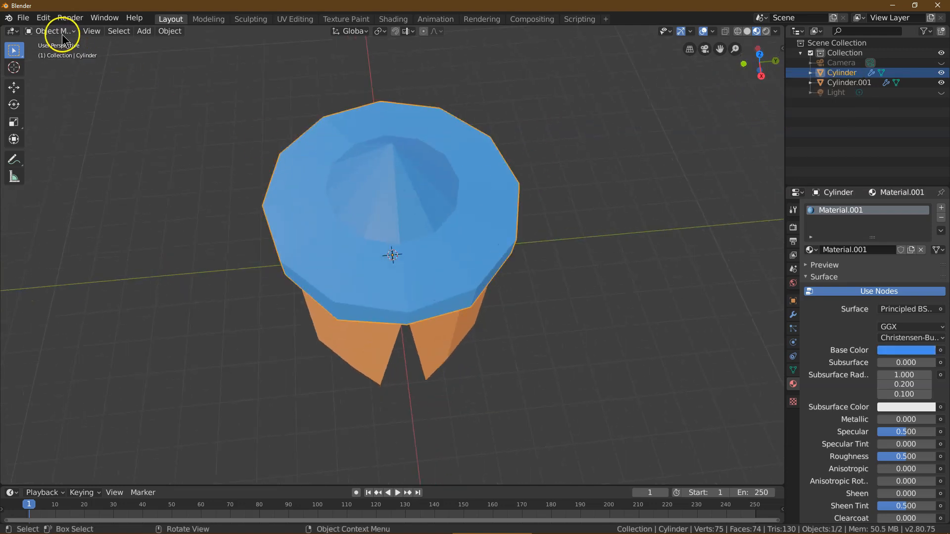
In Edit Mode, face-select alternating segments around the roof cone
key(Tab)
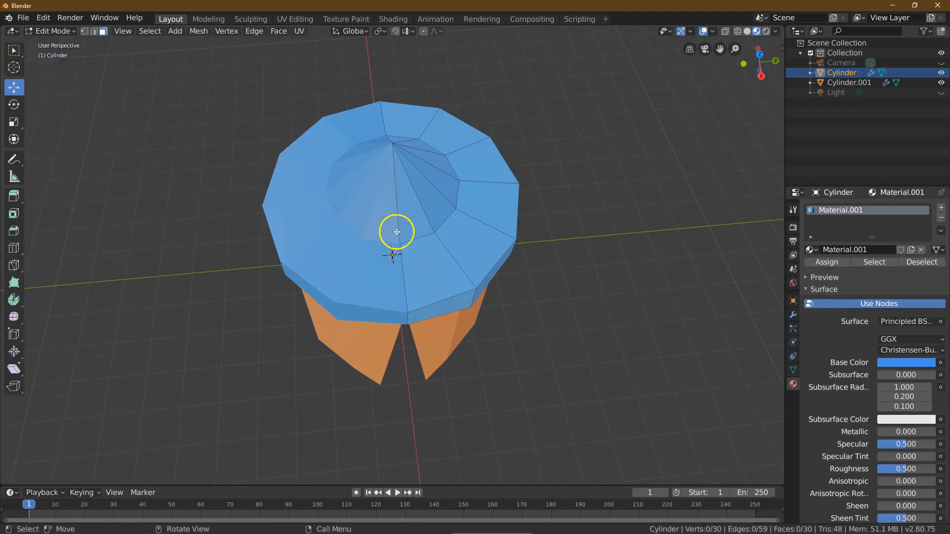
click(456, 232)
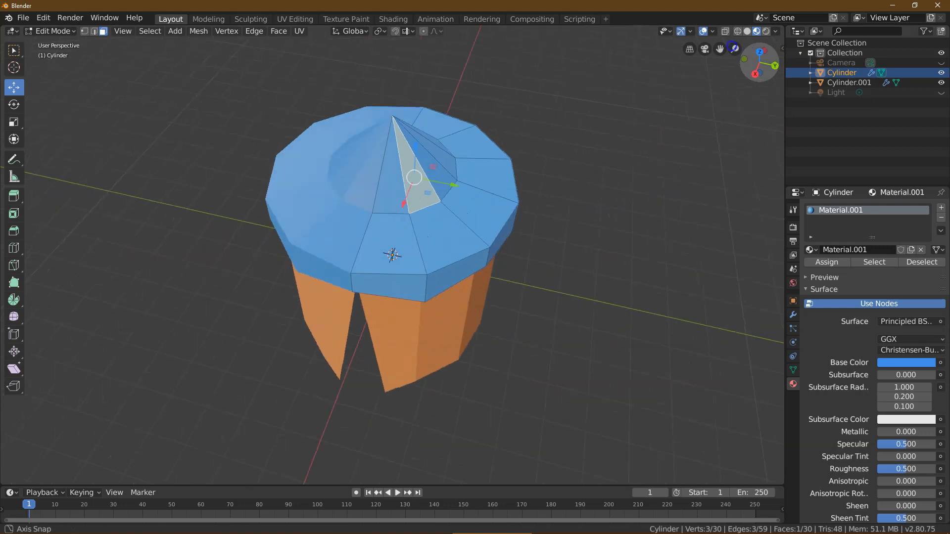
drag(412, 176, 380, 229)
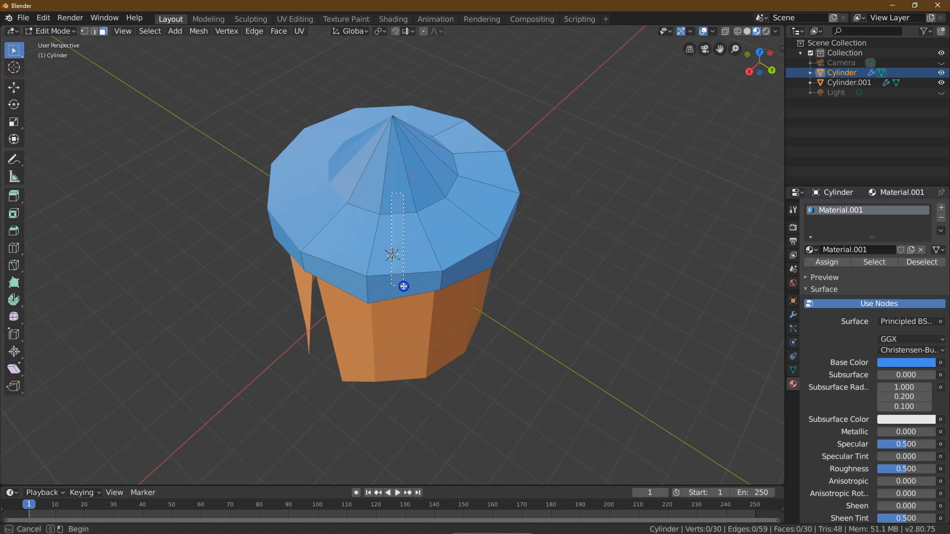
click(472, 200)
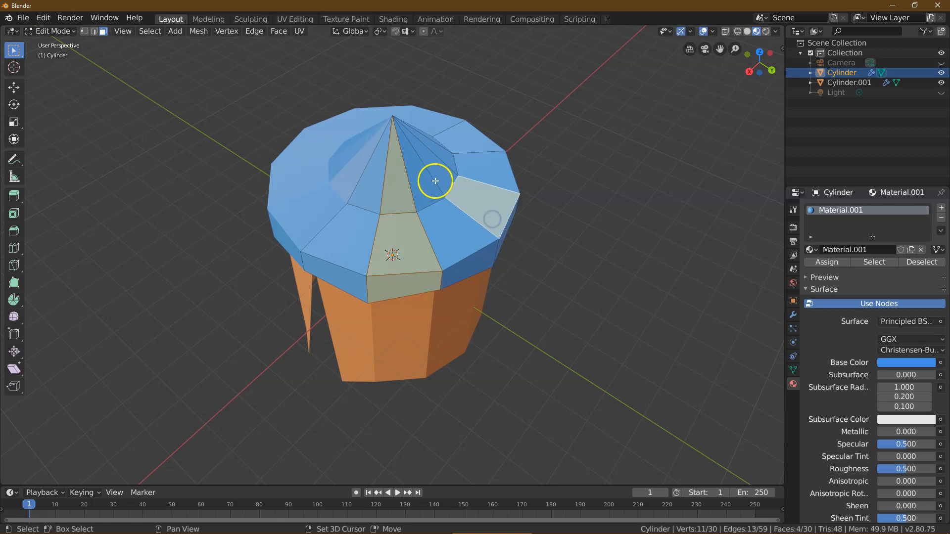
click(511, 220)
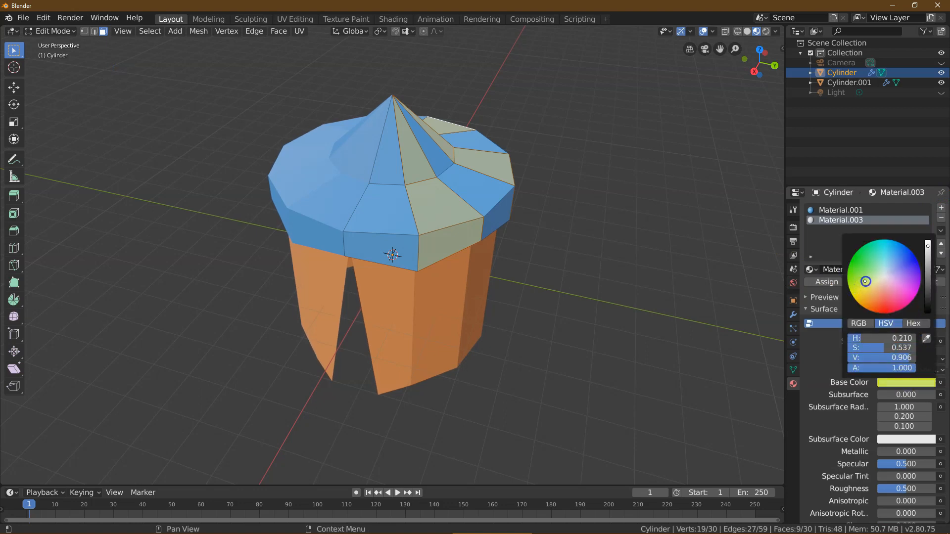
Assign a new green material to the selected roof faces for blue-and-green stripes
click(870, 276)
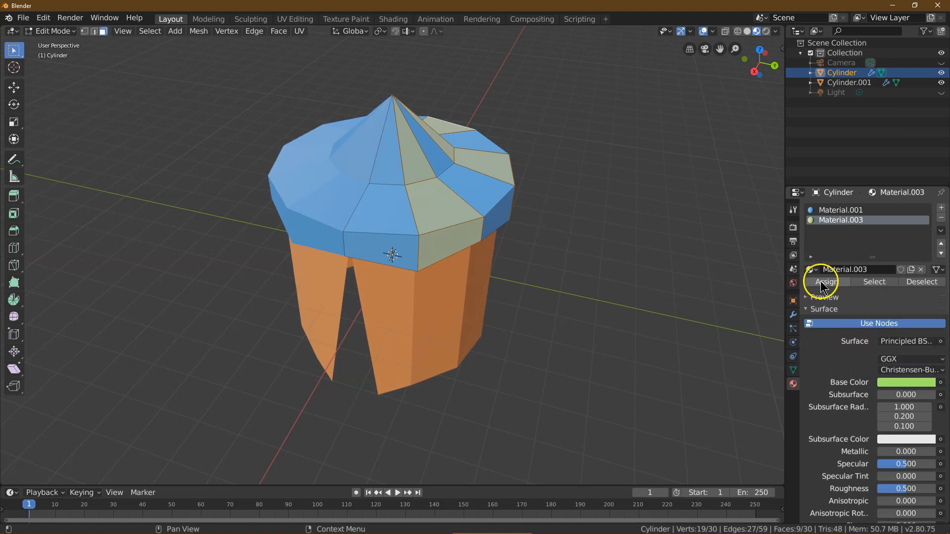
click(826, 282)
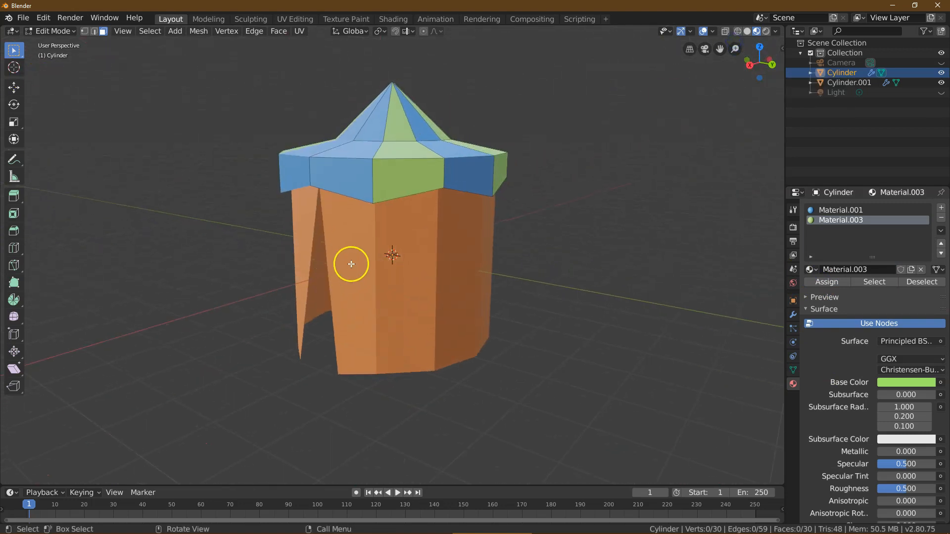
click(53, 30)
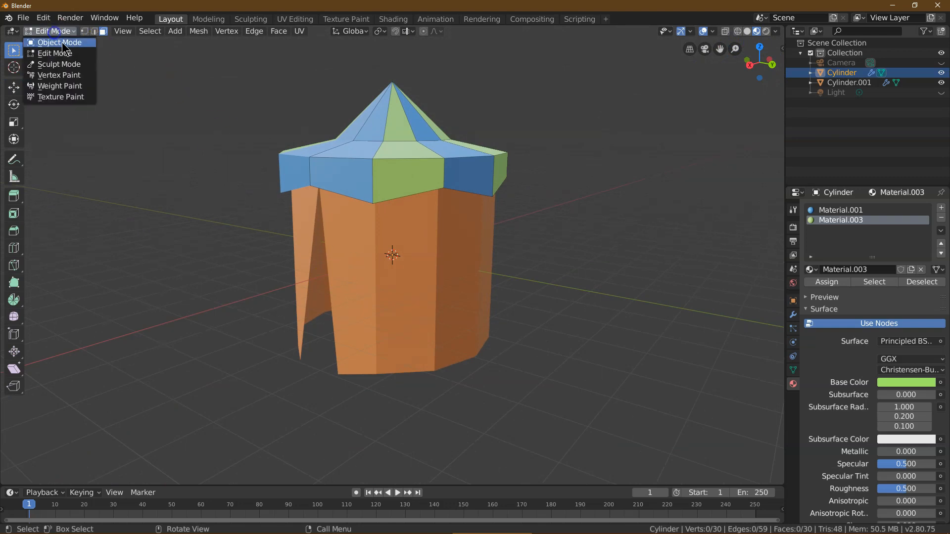
Assign a strong pink material to alternating base wall faces, then deselect to check the stripes
click(58, 42)
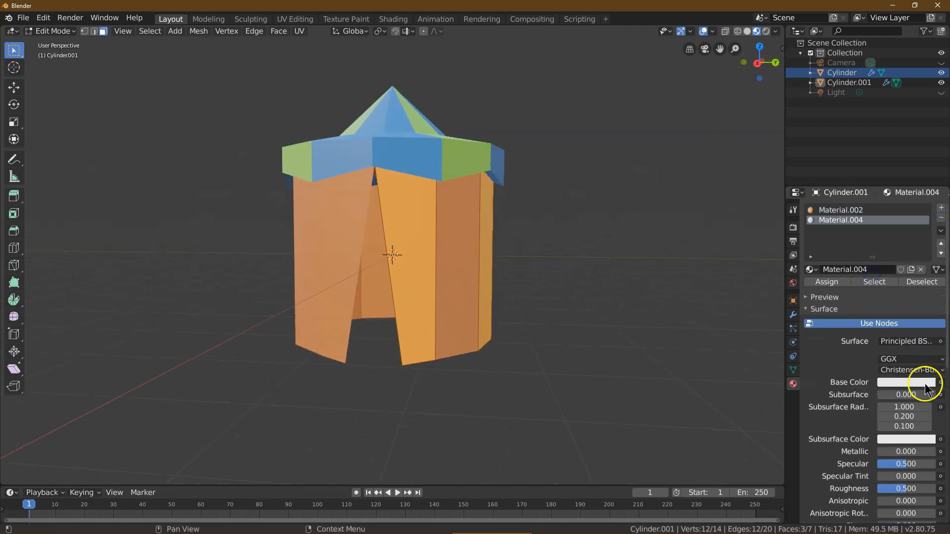
click(906, 383)
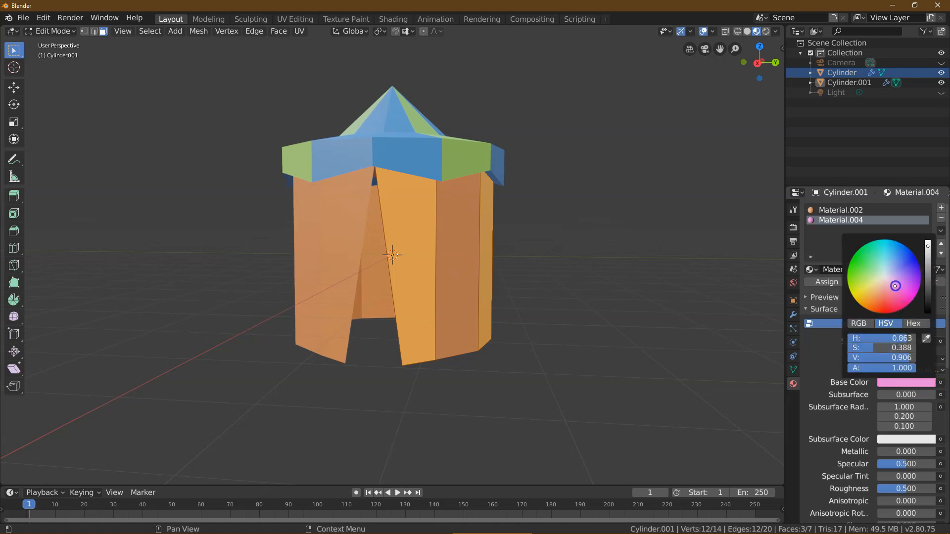
drag(896, 285, 905, 288)
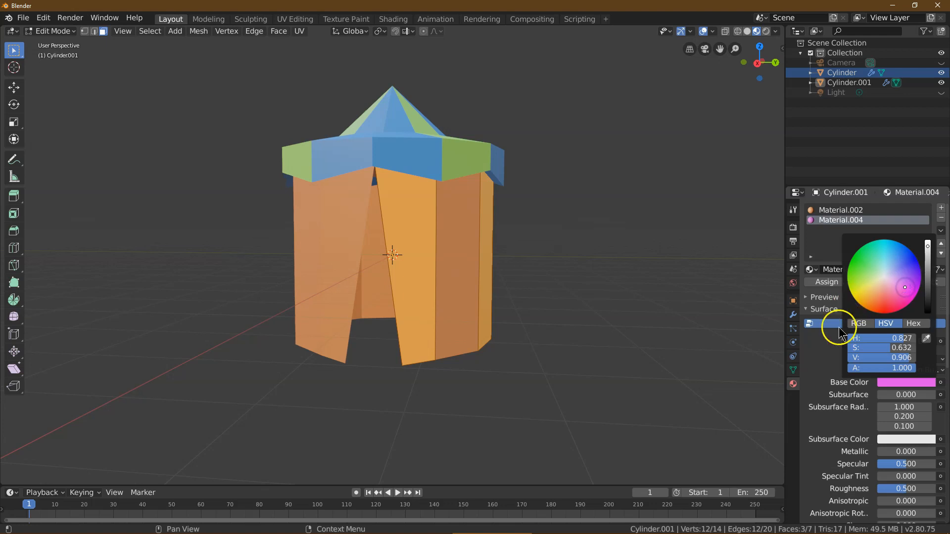
click(828, 283)
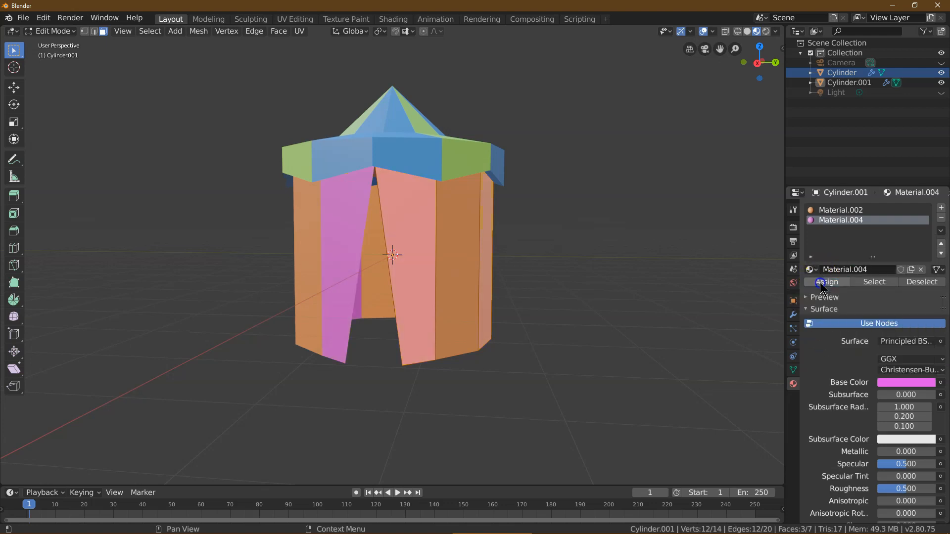
click(825, 282)
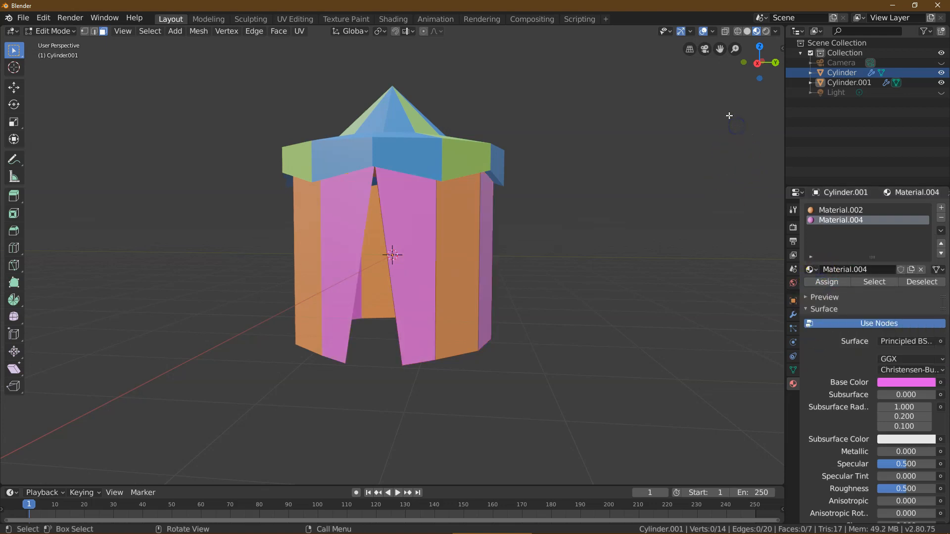